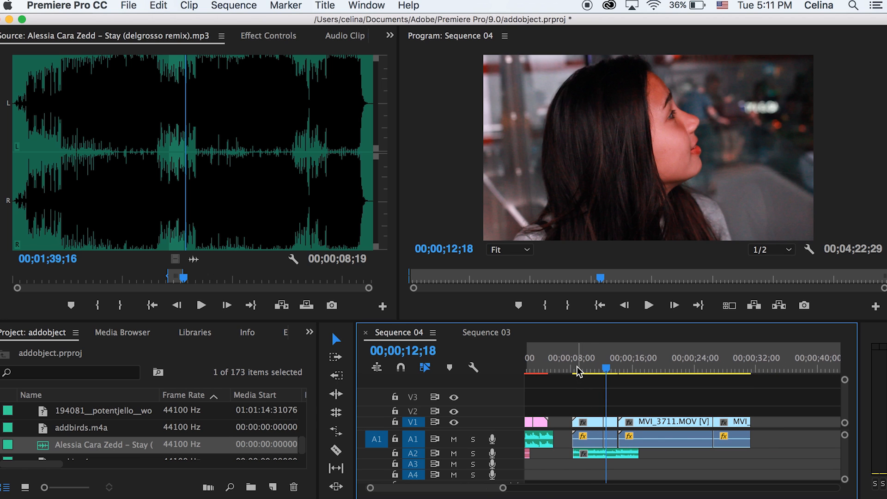
# Preview the night-city montage in Sequence 04 from about the 8-second mark.
pyautogui.click(572, 362)
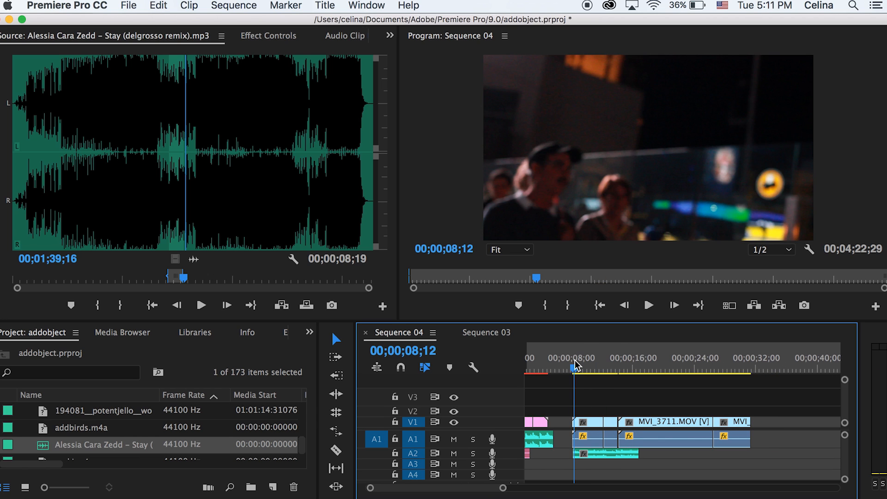
pyautogui.click(648, 305)
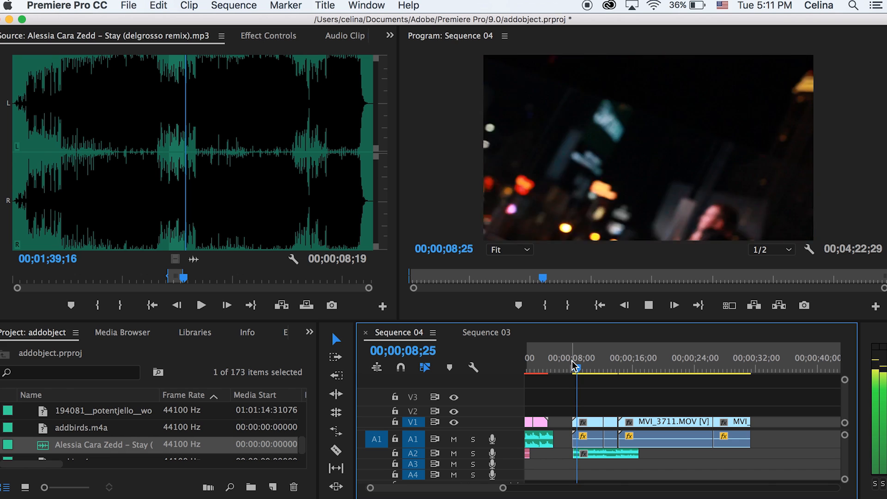
pyautogui.click(587, 358)
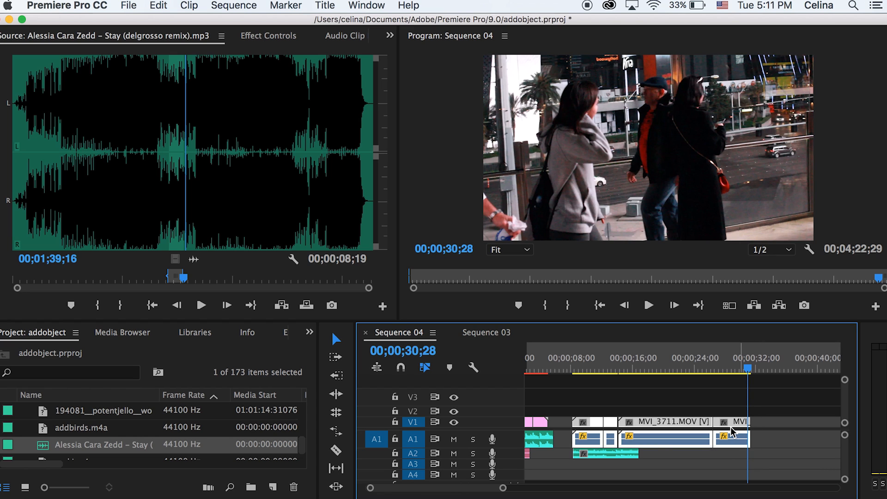
pyautogui.moveTo(731, 432)
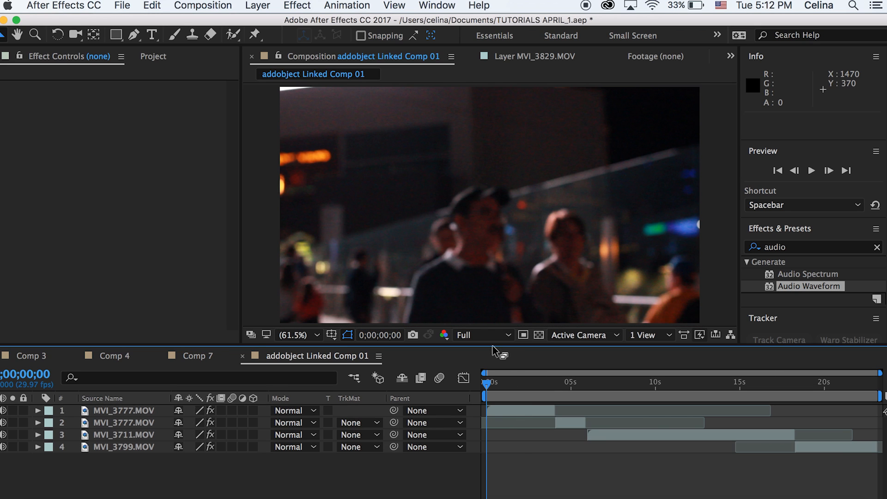
# Set the composition preview resolution to Quarter.
pyautogui.click(481, 335)
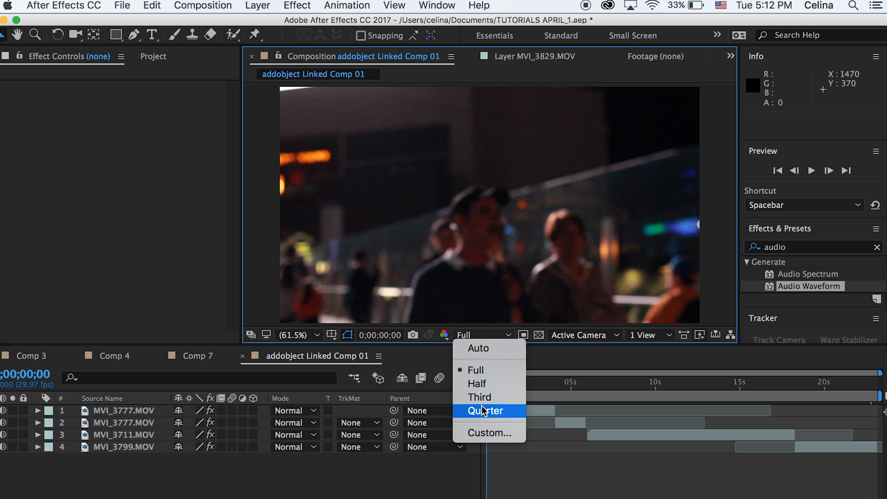
pyautogui.click(484, 410)
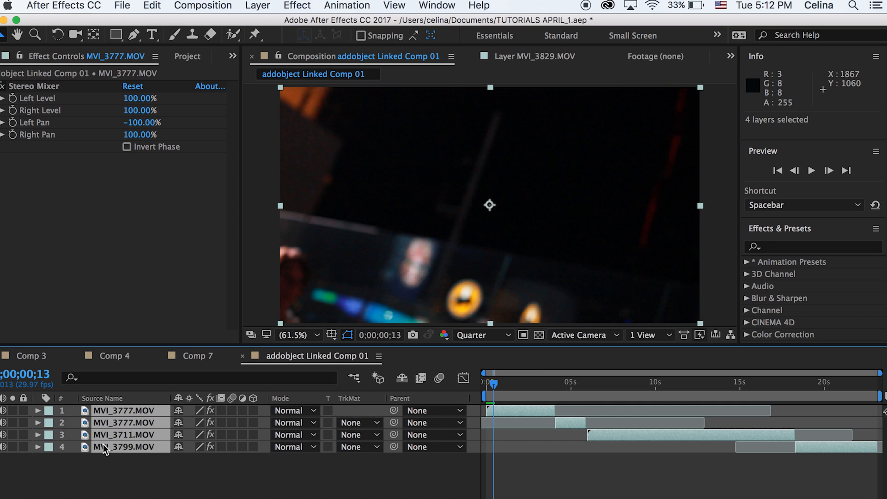
pyautogui.moveTo(400, 451)
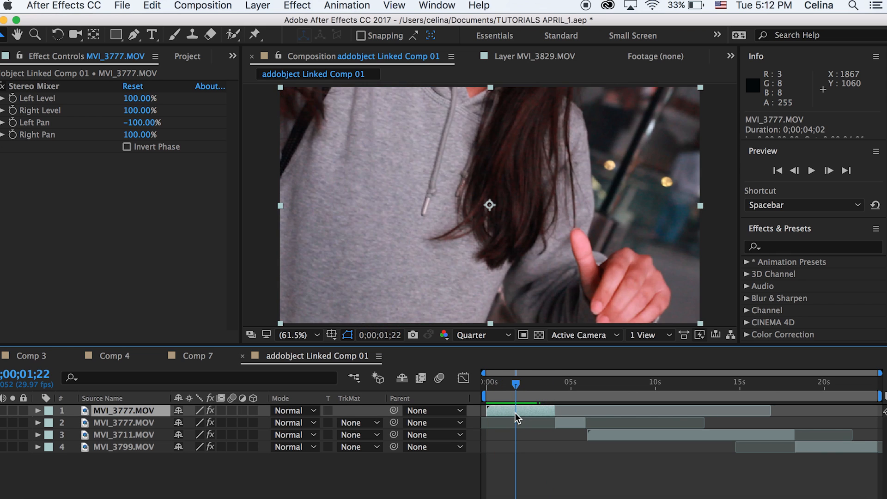
# Time-stretch the first MVI_3777.MOV layer to run very short and zoom in on the opening seconds.
pyautogui.rightClick(518, 418)
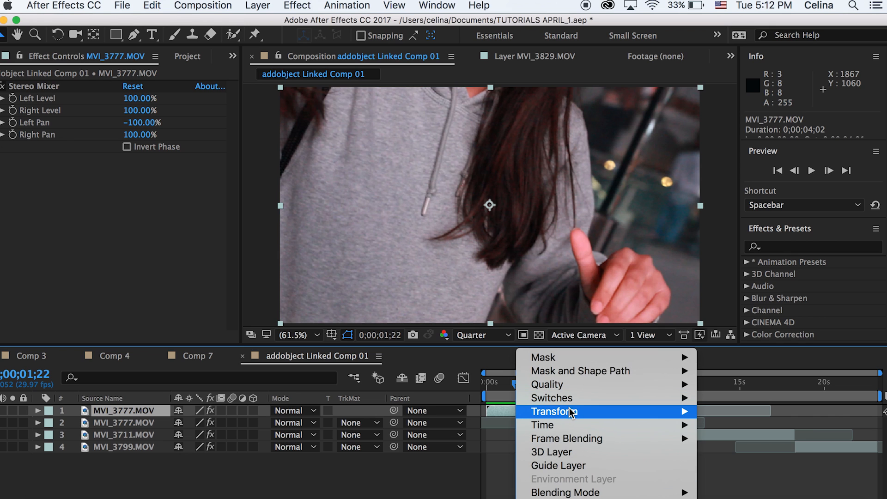
pyautogui.moveTo(542, 425)
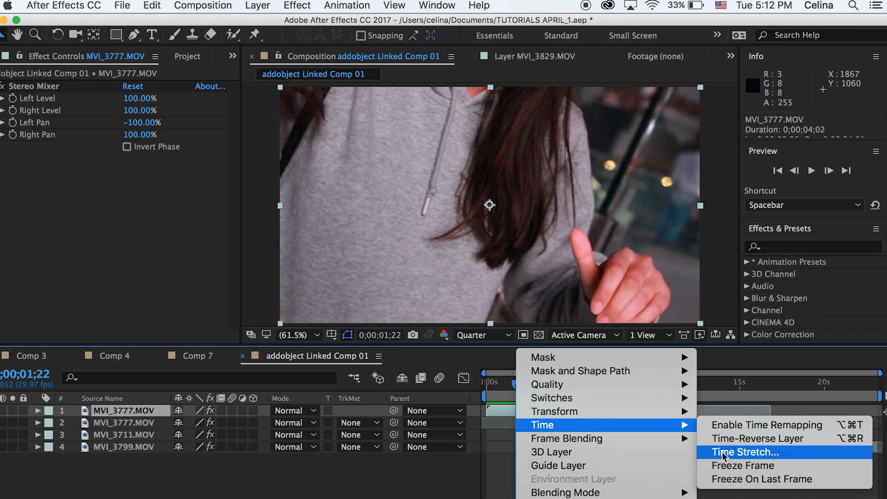
pyautogui.click(747, 451)
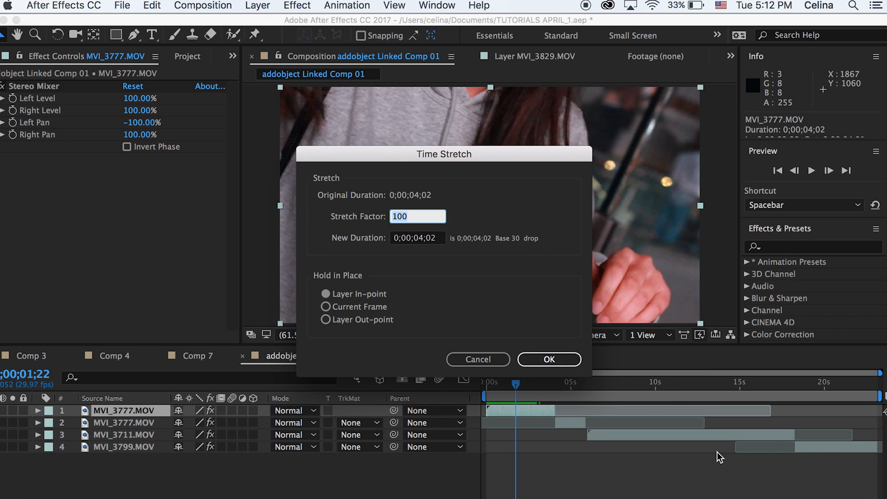
pyautogui.click(548, 360)
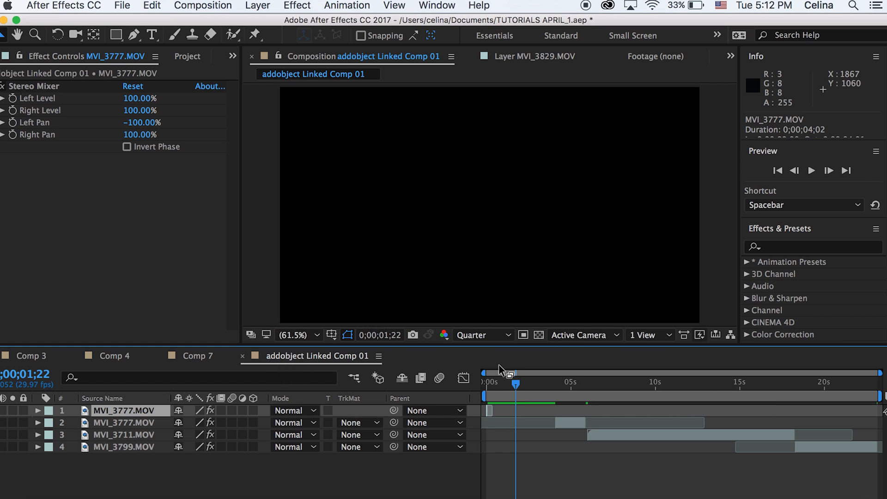
pyautogui.click(485, 383)
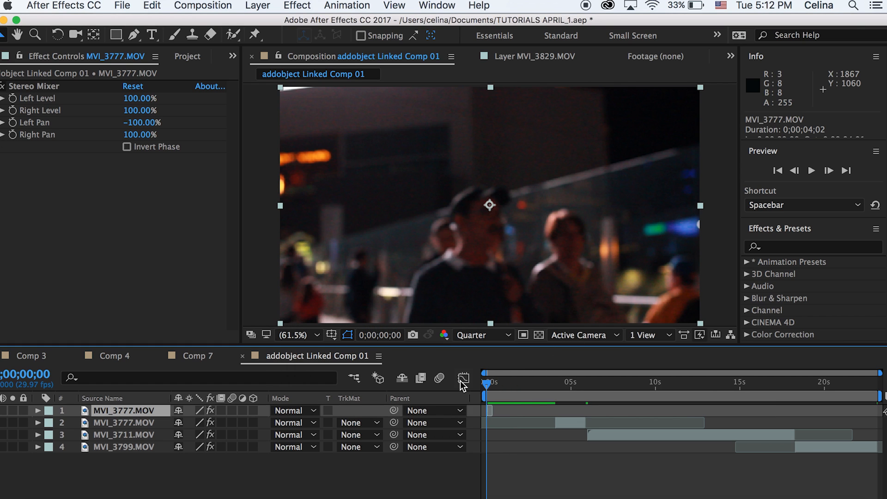
pyautogui.moveTo(463, 380)
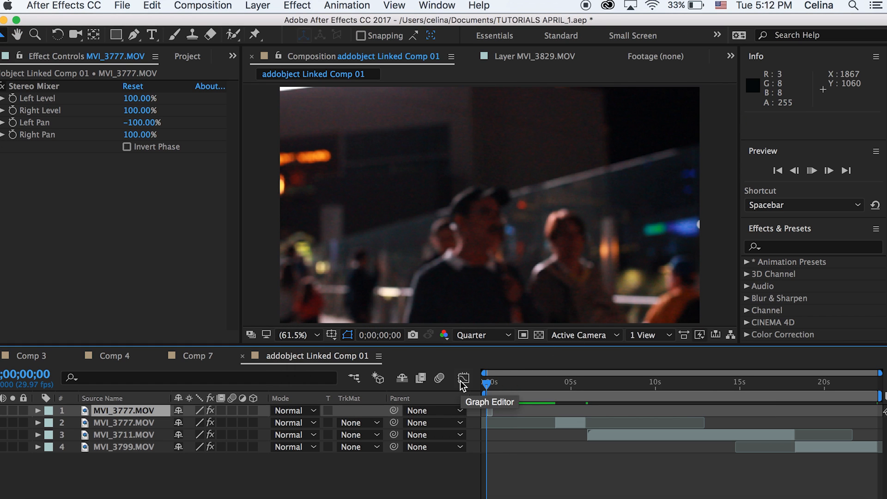
pyautogui.press('space')
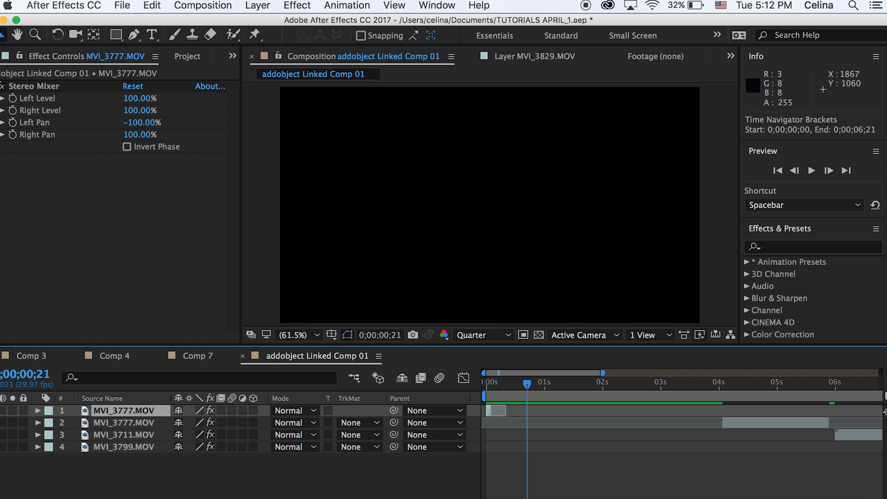
pyautogui.moveTo(497, 412)
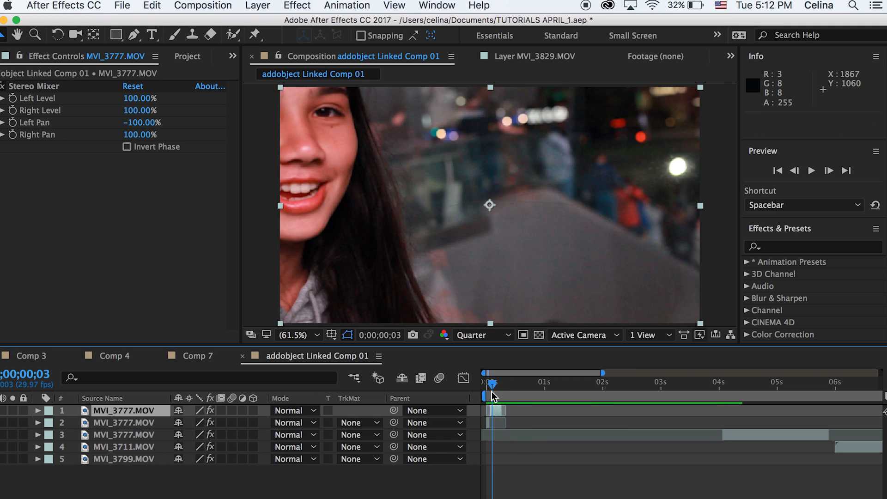
pyautogui.press('space')
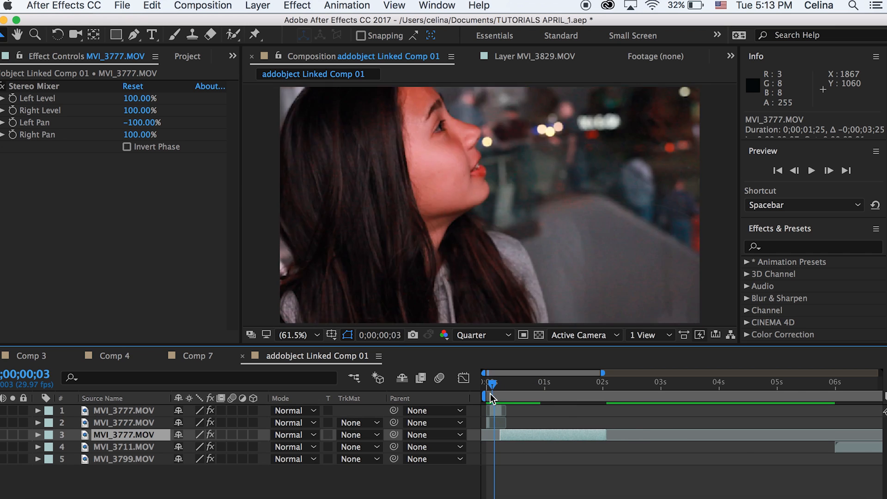
# Add Fast Blur to MVI_3777 with raised blurriness, blurring horizontally only.
pyautogui.write('fast b')
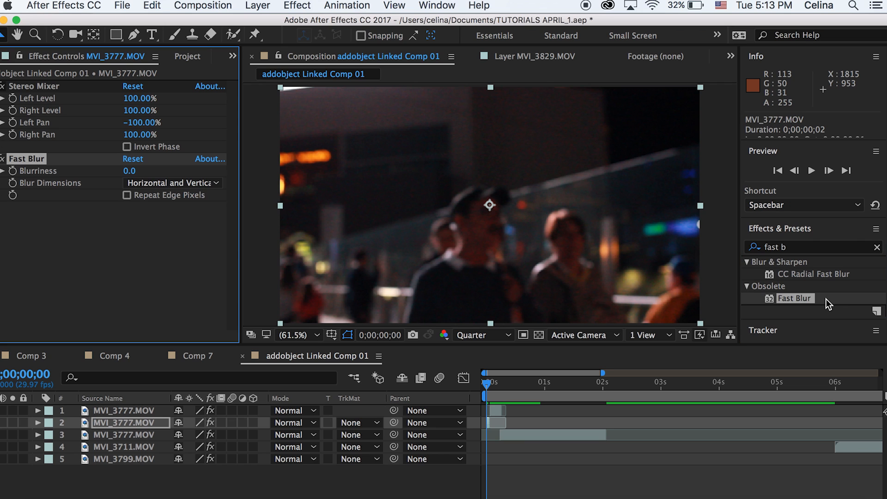
pyautogui.moveTo(472, 420)
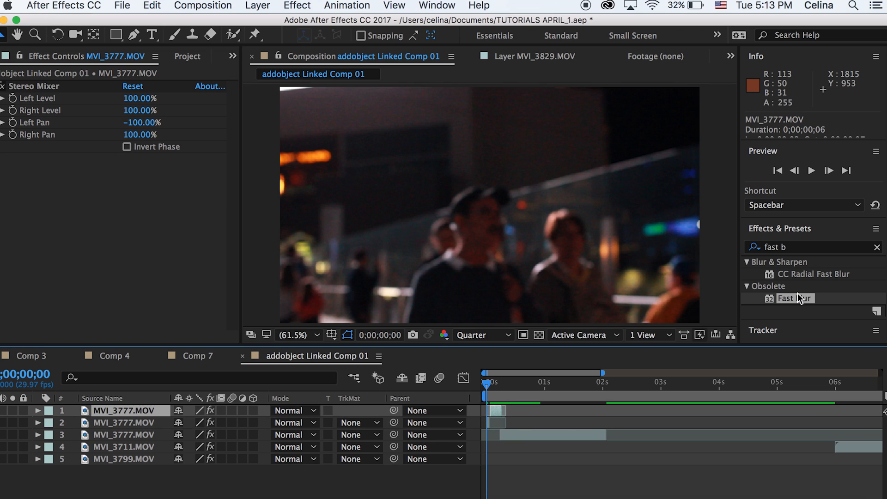
pyautogui.doubleClick(794, 299)
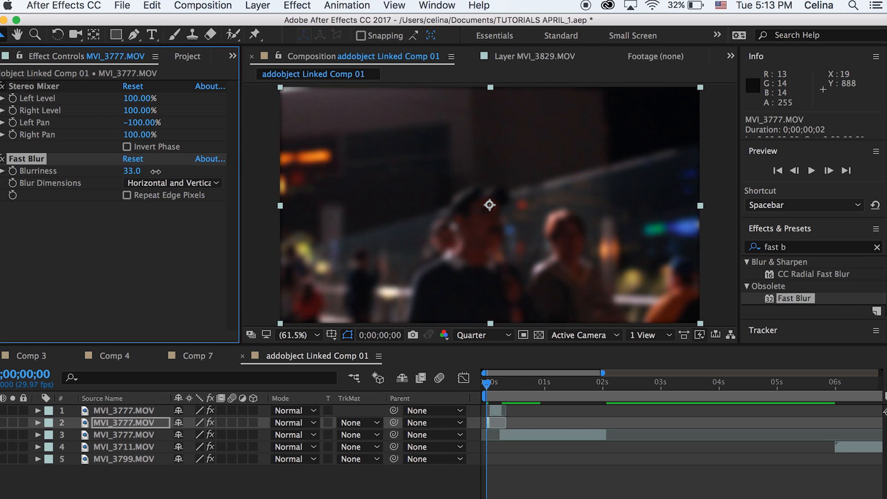
pyautogui.moveTo(132, 171); pyautogui.dragTo(153, 171)
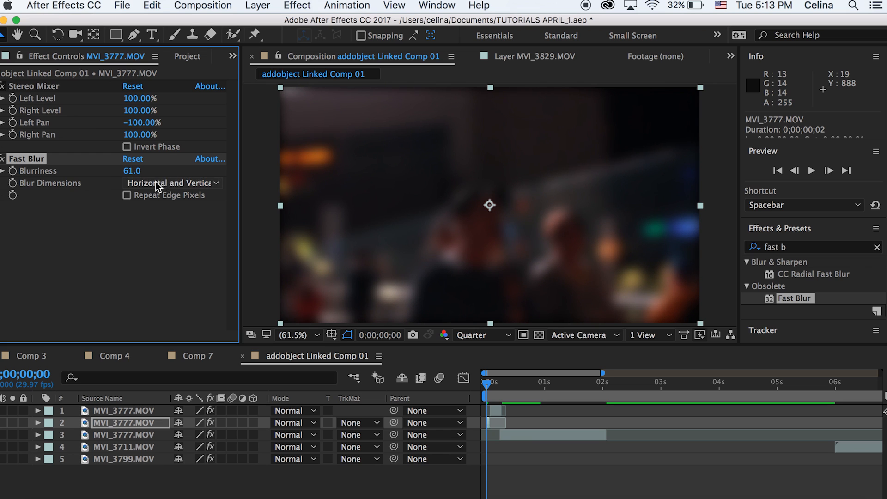
pyautogui.click(173, 182)
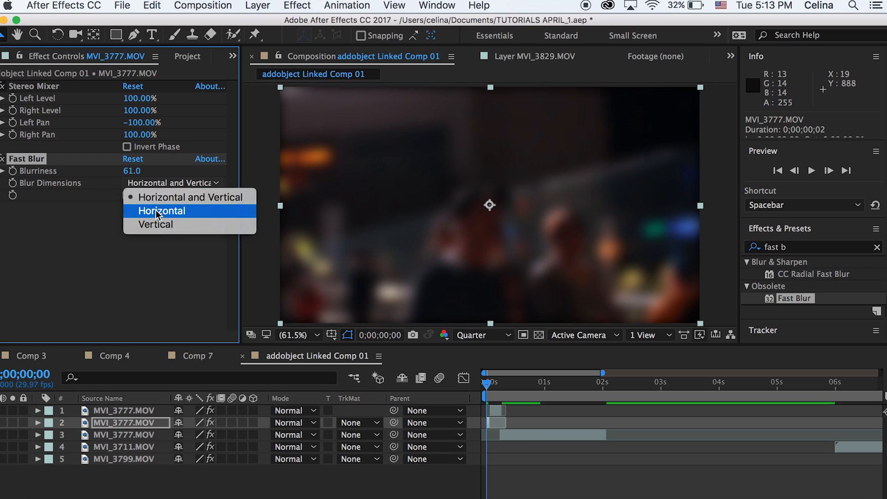
pyautogui.click(160, 211)
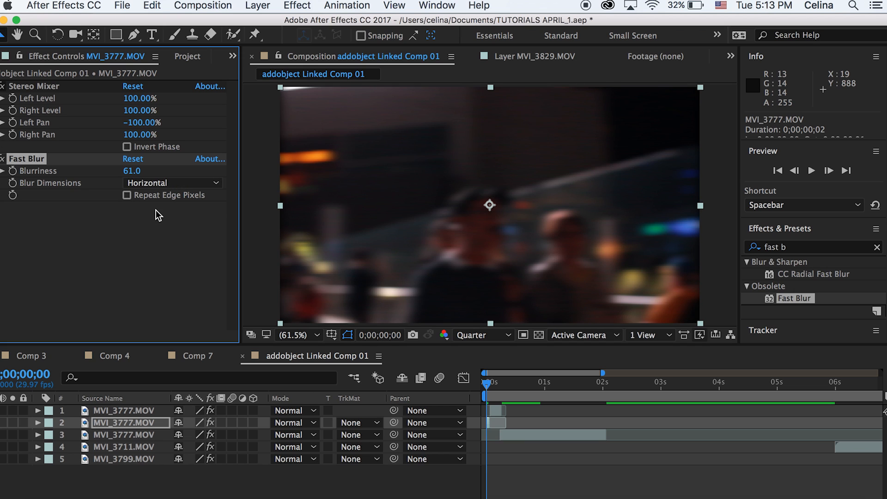
pyautogui.moveTo(132, 205)
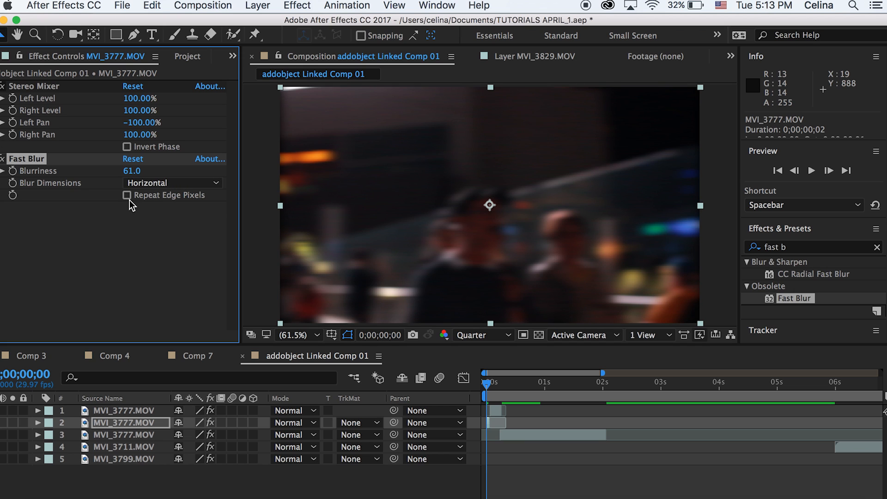
pyautogui.moveTo(306, 180)
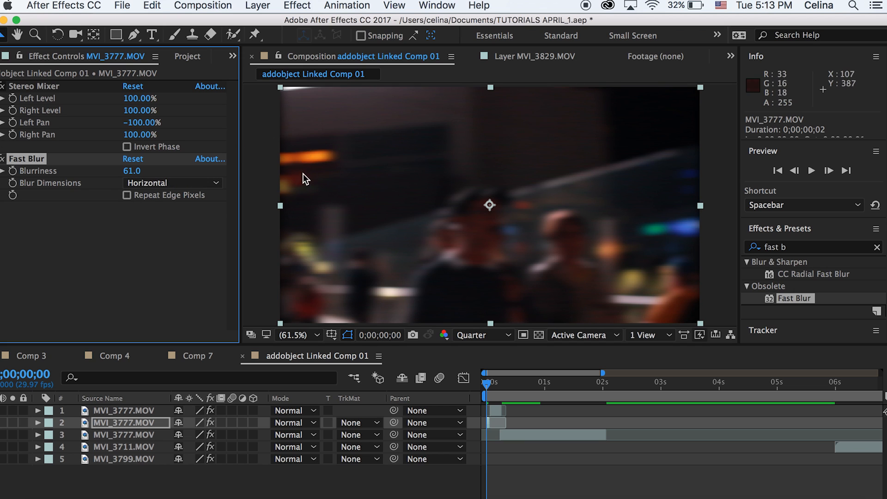
pyautogui.moveTo(288, 208)
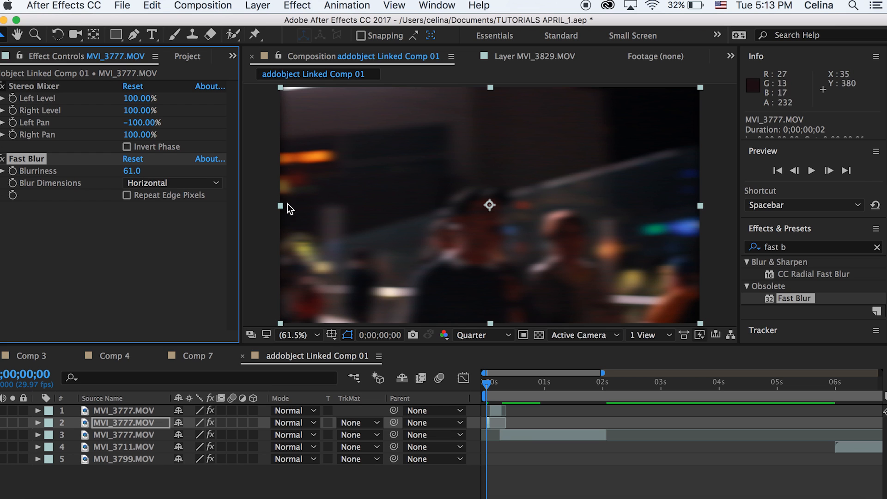
pyautogui.moveTo(127, 198)
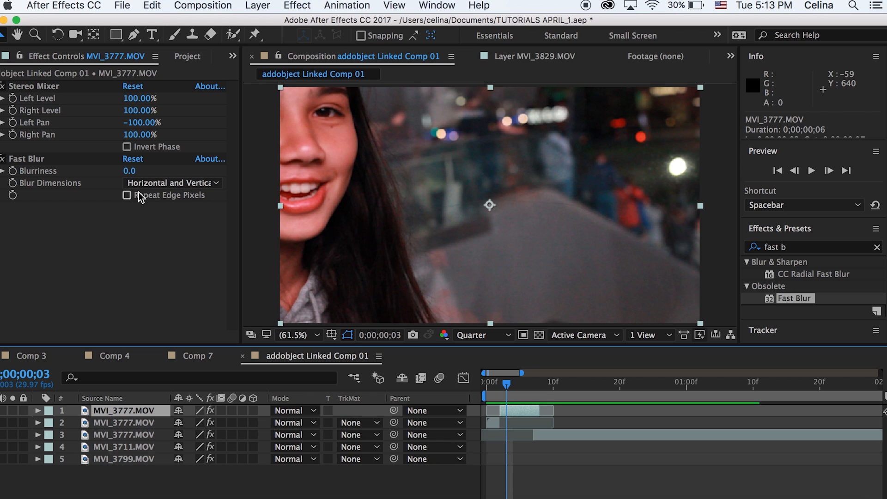
# Set the blur to vertical only at blurriness 75 with edge pixels repeated.
pyautogui.click(126, 195)
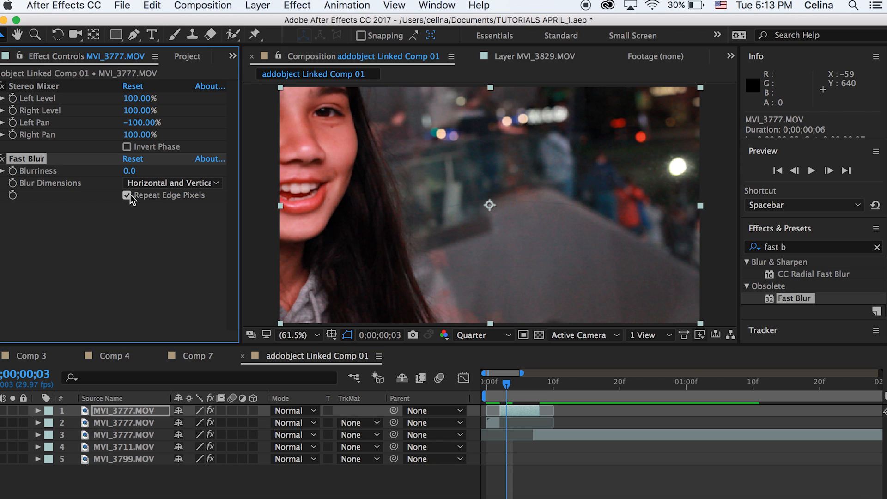
pyautogui.moveTo(129, 170); pyautogui.dragTo(181, 170)
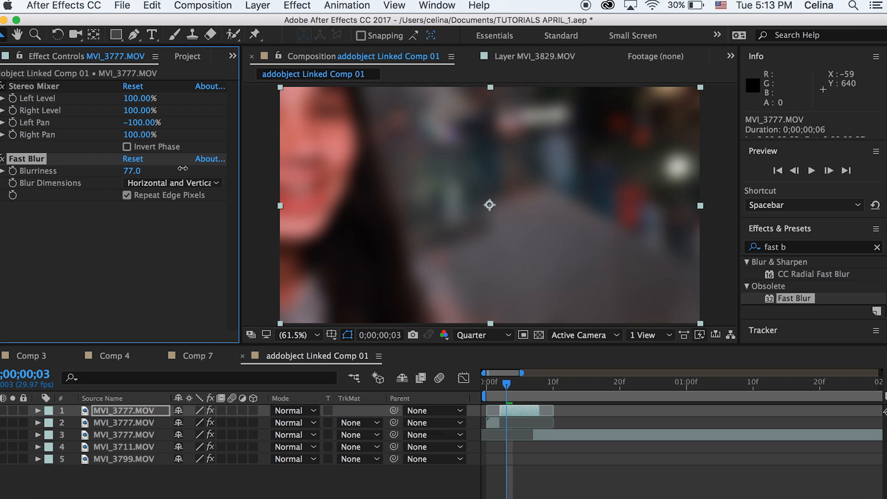
pyautogui.click(173, 182)
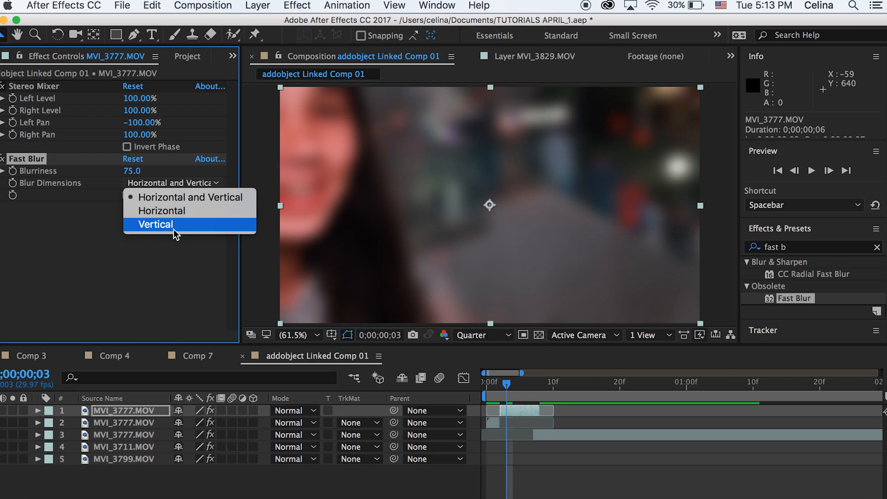
pyautogui.click(155, 225)
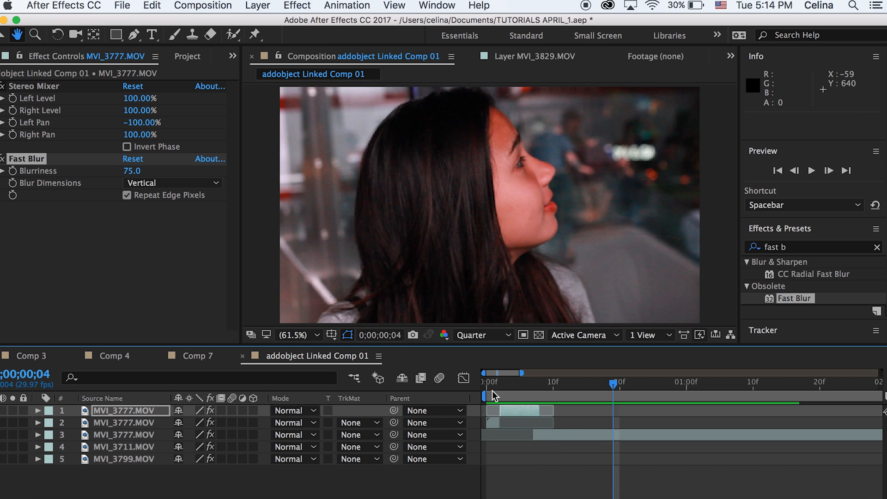
# Split the MVI_3711 clip twice into three pieces.
pyautogui.press('space')
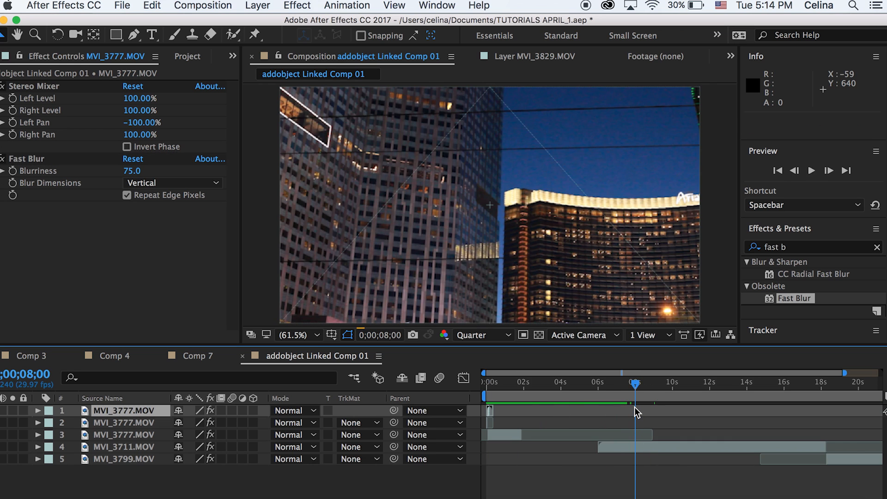
pyautogui.click(123, 446)
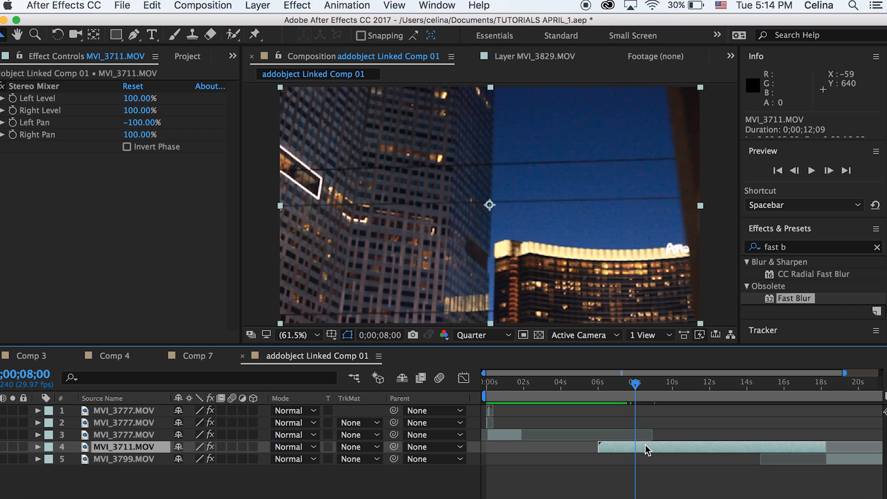
pyautogui.press('space')
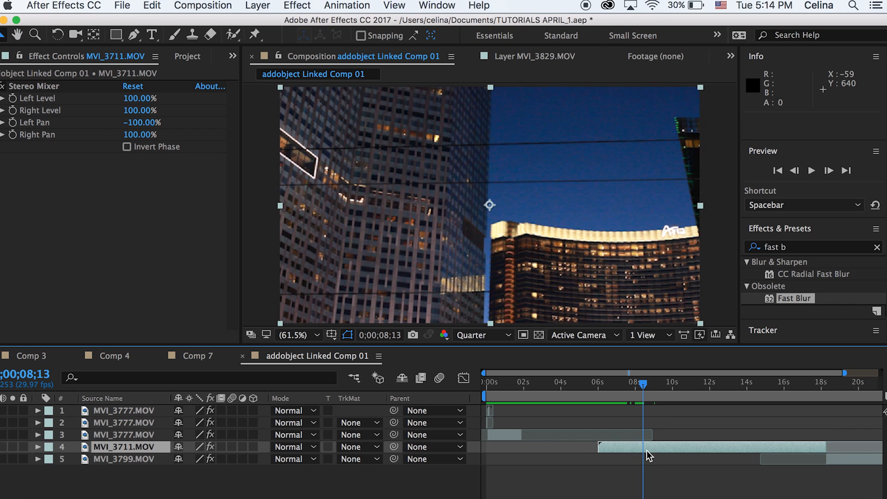
pyautogui.press('space')
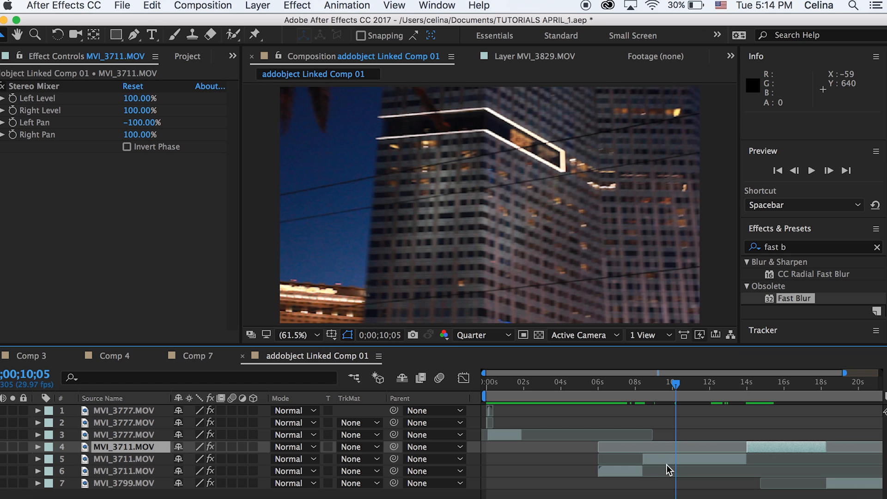
# Move one MVI_3711 piece up the layer stack and bring up its Time Stretch settings.
pyautogui.click(667, 459)
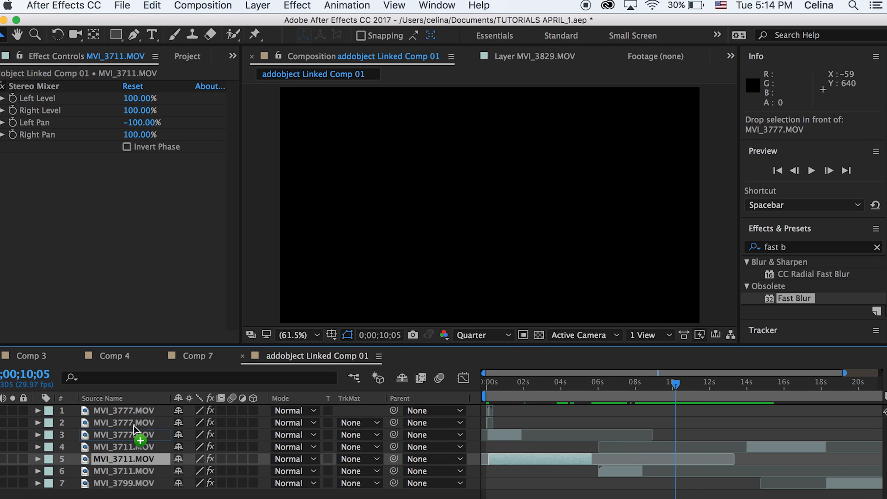
pyautogui.rightClick(130, 434)
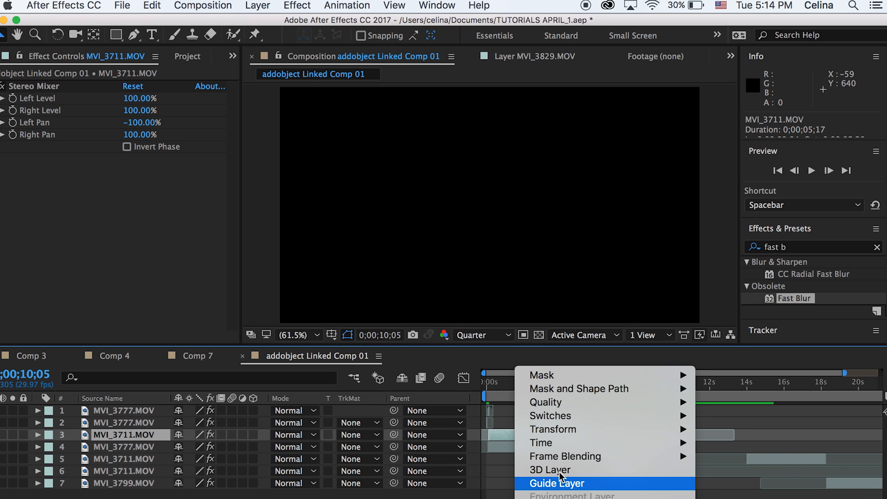
pyautogui.moveTo(557, 442)
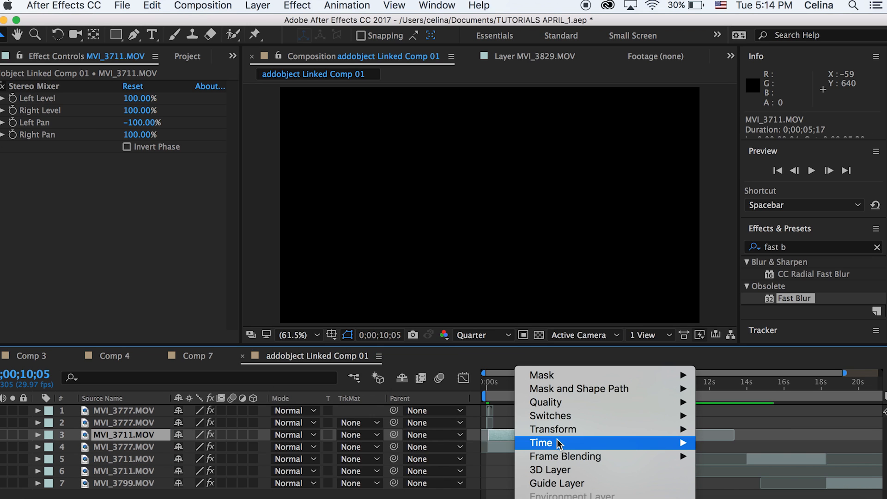
pyautogui.moveTo(648, 444)
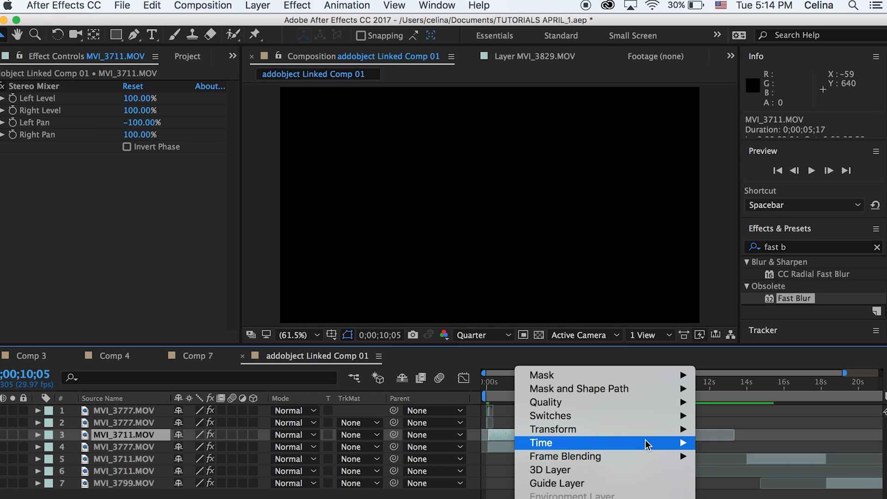
pyautogui.moveTo(647, 444)
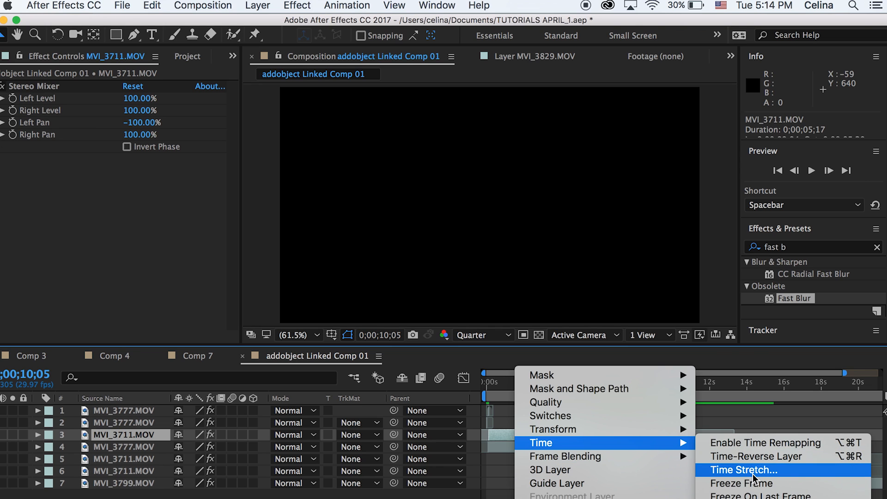
pyautogui.click(742, 469)
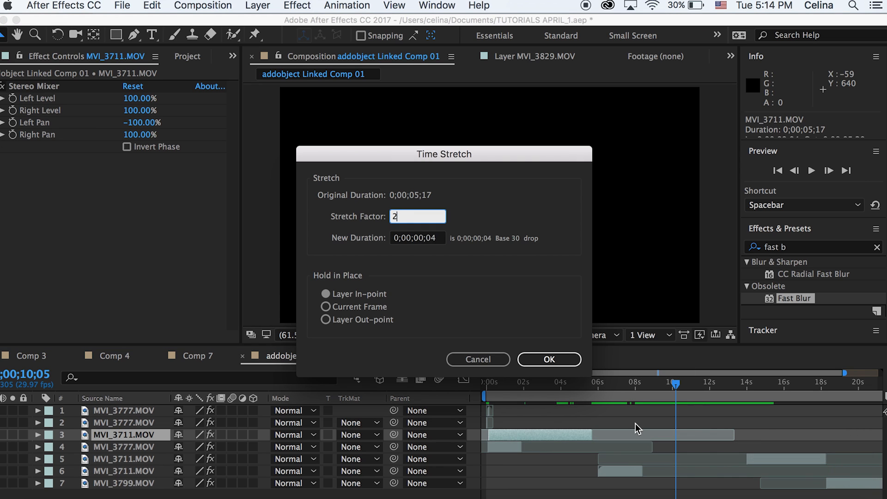
# Stretch the MVI_3711 piece very short and give it a horizontal-only Fast Blur.
pyautogui.click(548, 359)
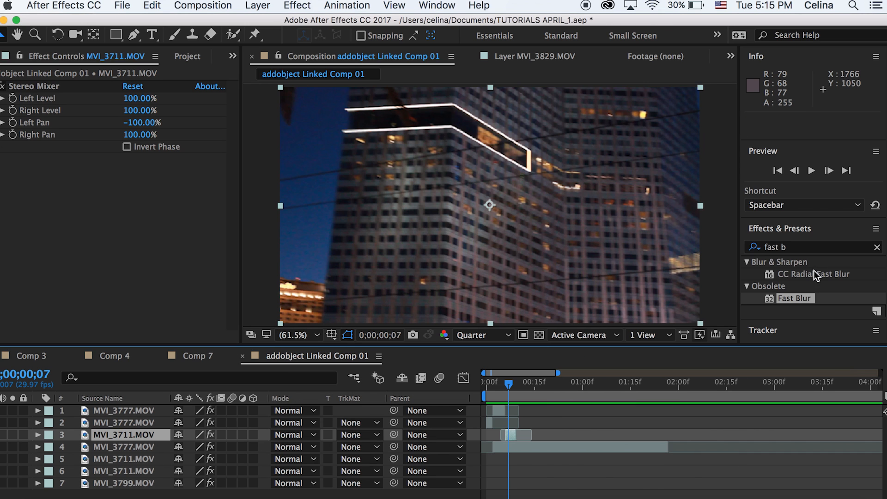
pyautogui.doubleClick(795, 298)
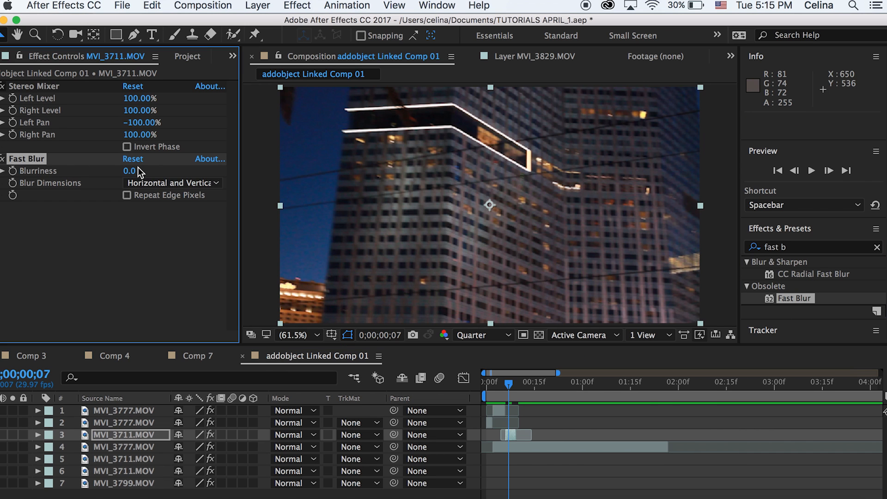
pyautogui.click(173, 183)
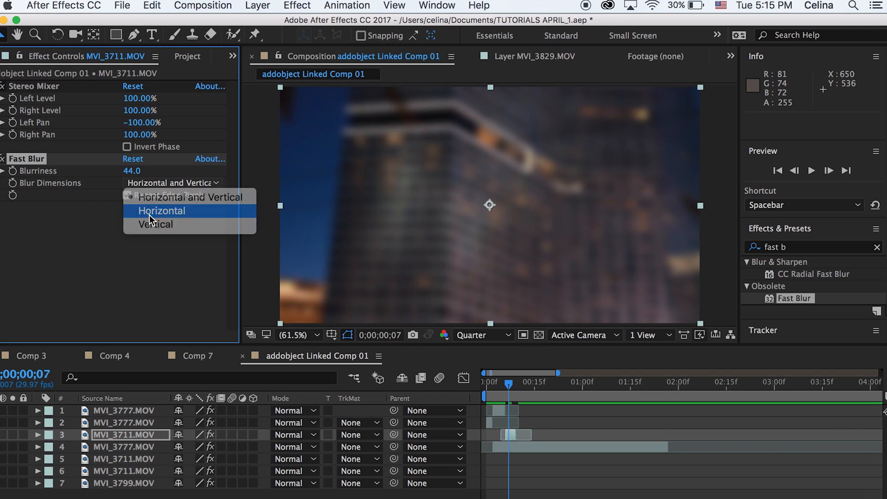
pyautogui.click(160, 211)
pyautogui.write('cc ima')
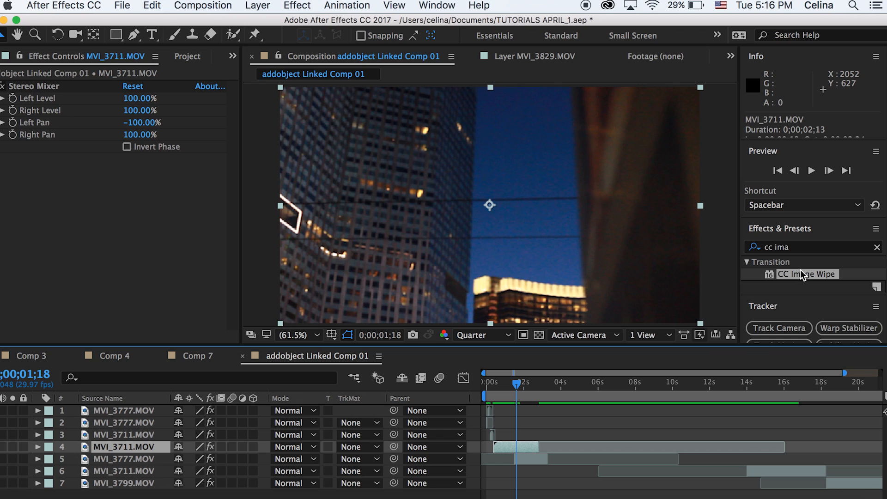
# Apply CC Image Wipe to the MVI_3711 clip and raise its Completion toward 100%.
pyautogui.click(878, 248)
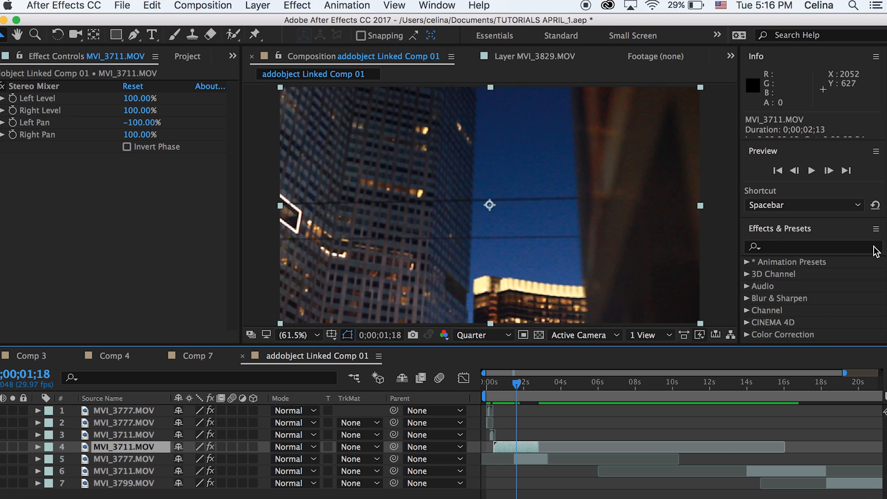
pyautogui.write('cc ima')
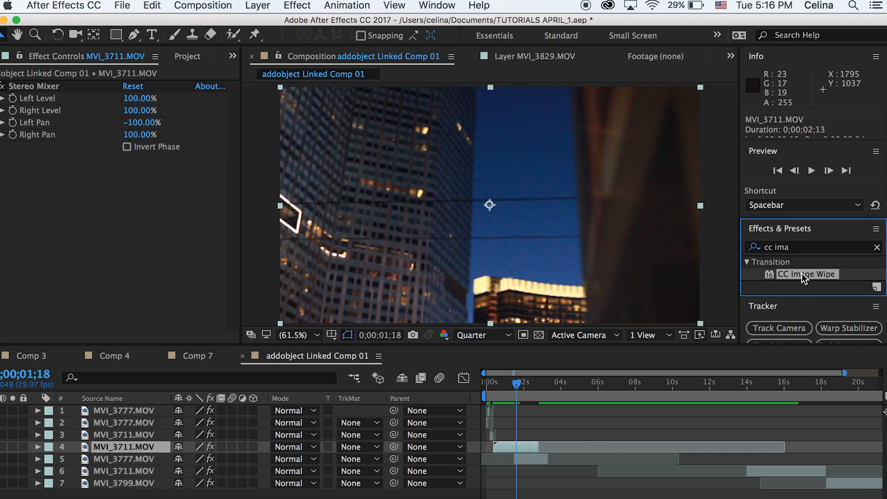
pyautogui.doubleClick(808, 273)
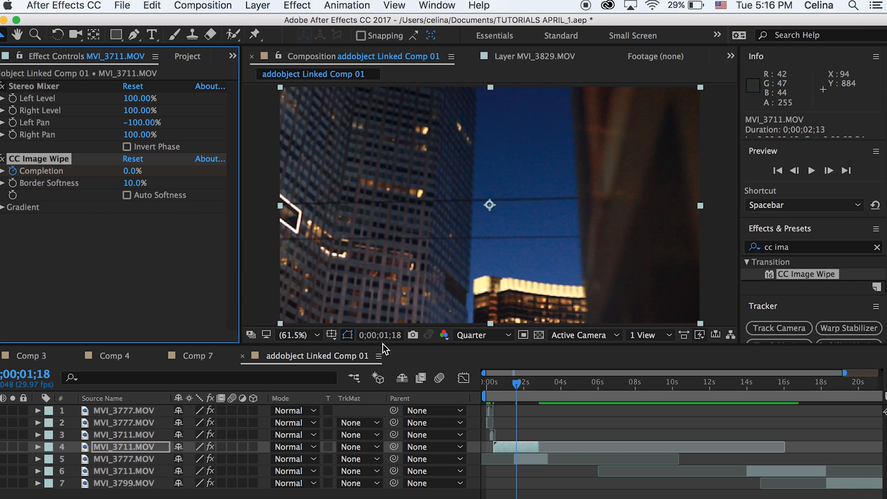
pyautogui.moveTo(521, 389)
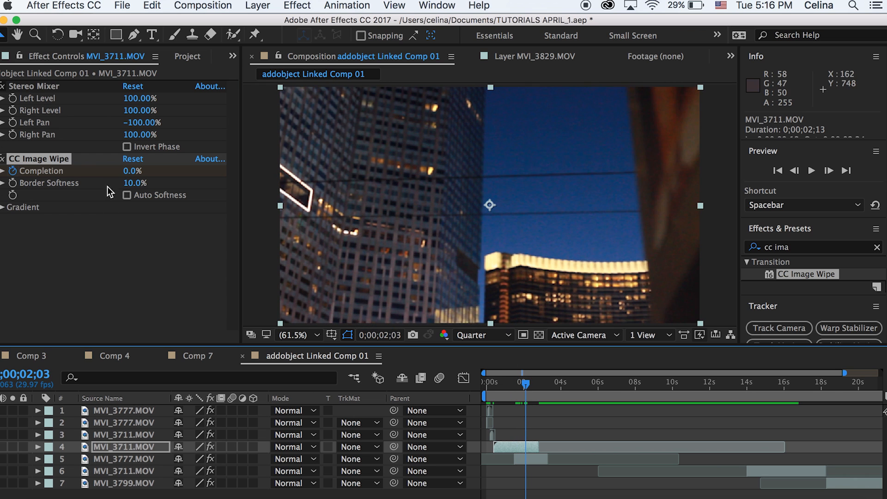
pyautogui.moveTo(132, 170); pyautogui.dragTo(181, 170)
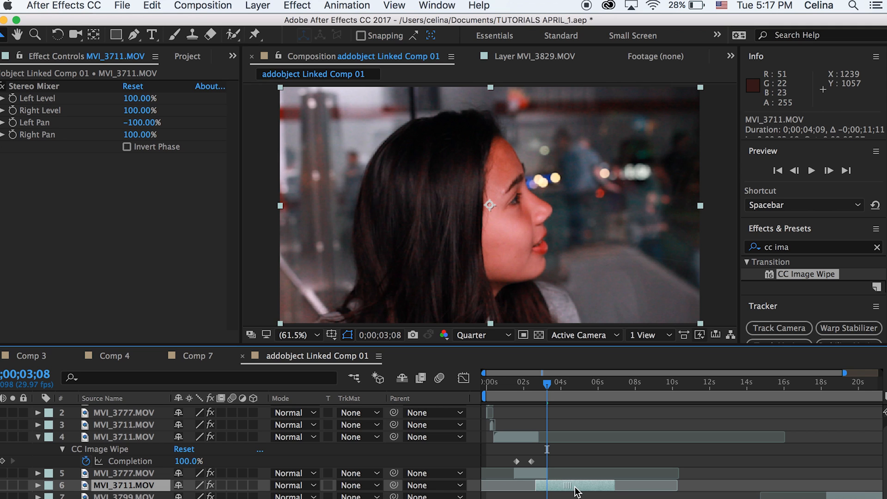
pyautogui.moveTo(559, 405)
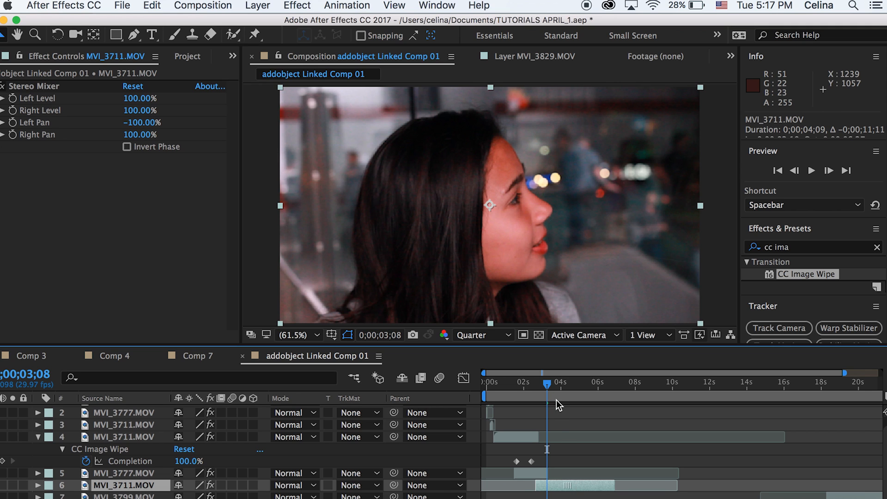
# Keyframe MVI_3777's opacity from 100% to 0% and play back the fade.
pyautogui.press('space')
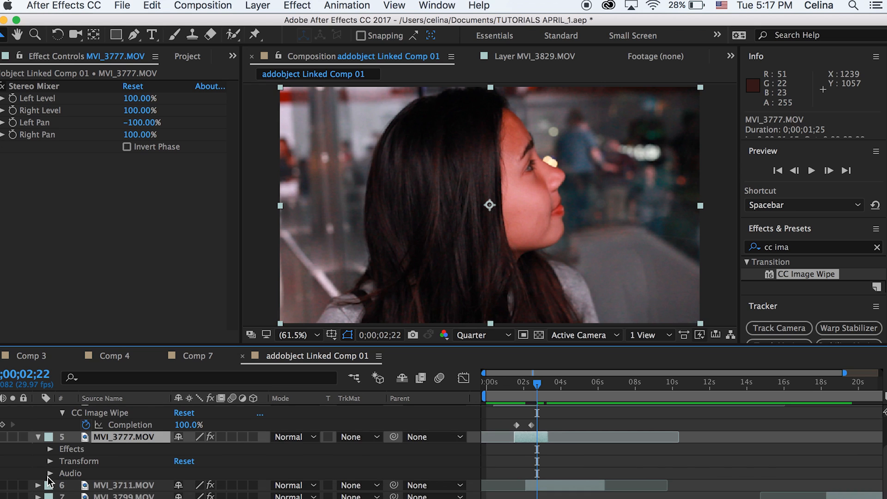
pyautogui.click(50, 437)
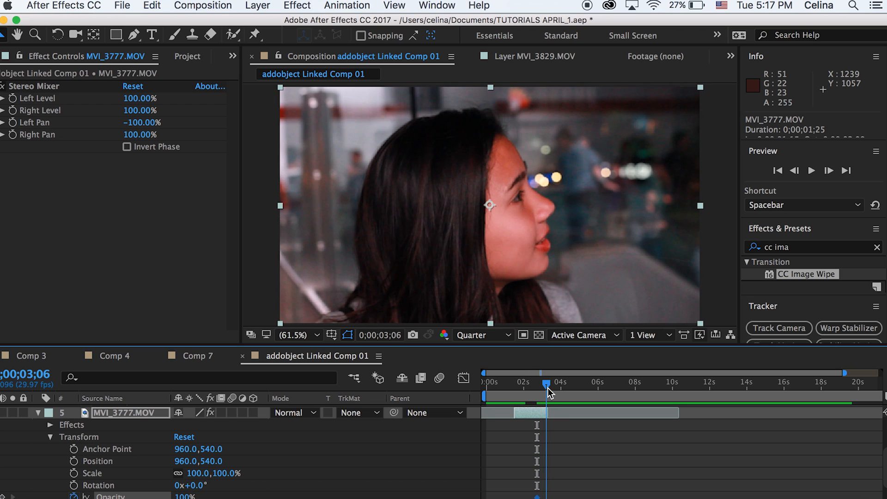
pyautogui.click(548, 391)
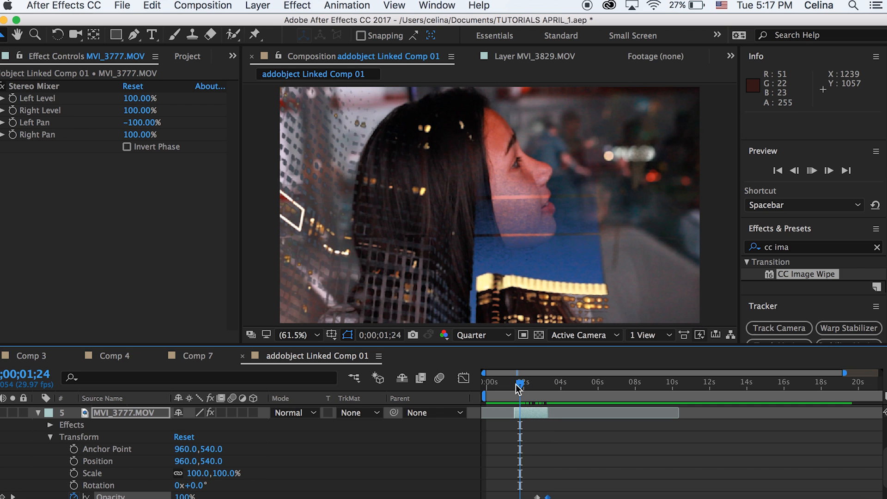
pyautogui.press('space')
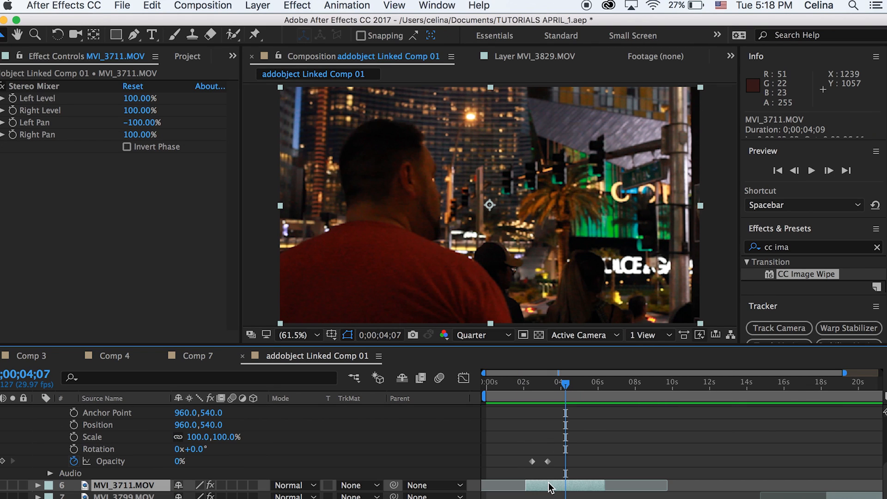
# Time-reverse the MVI_3711 clip via the Layer menu.
pyautogui.click(257, 6)
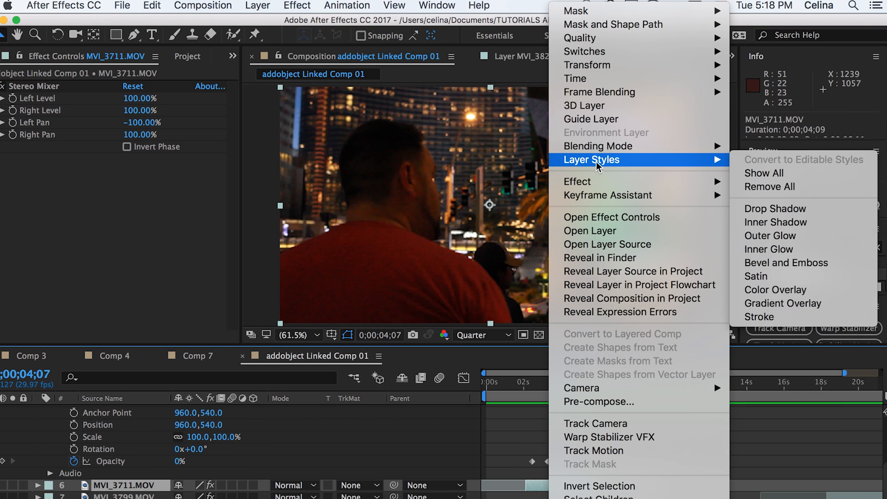
pyautogui.moveTo(575, 77)
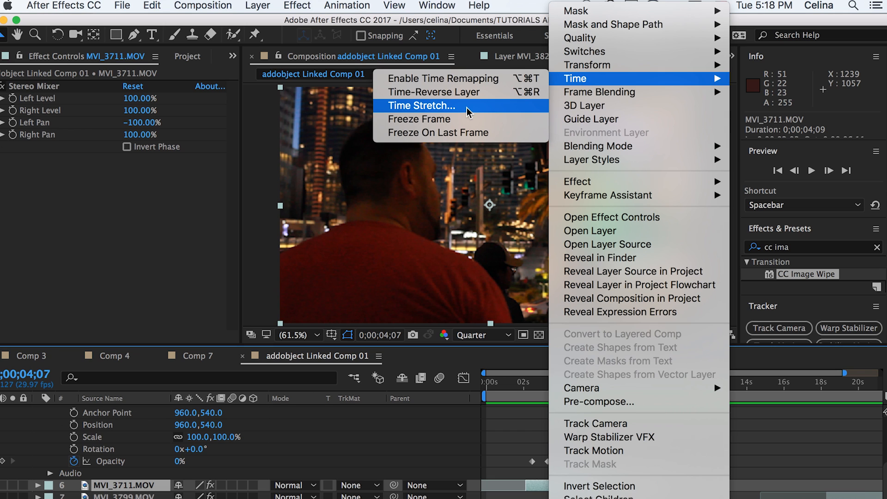
pyautogui.moveTo(433, 91)
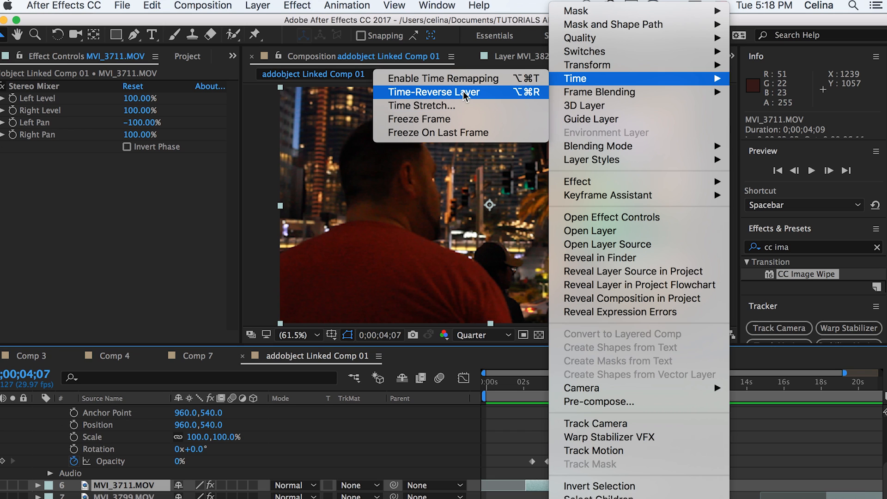
pyautogui.click(432, 91)
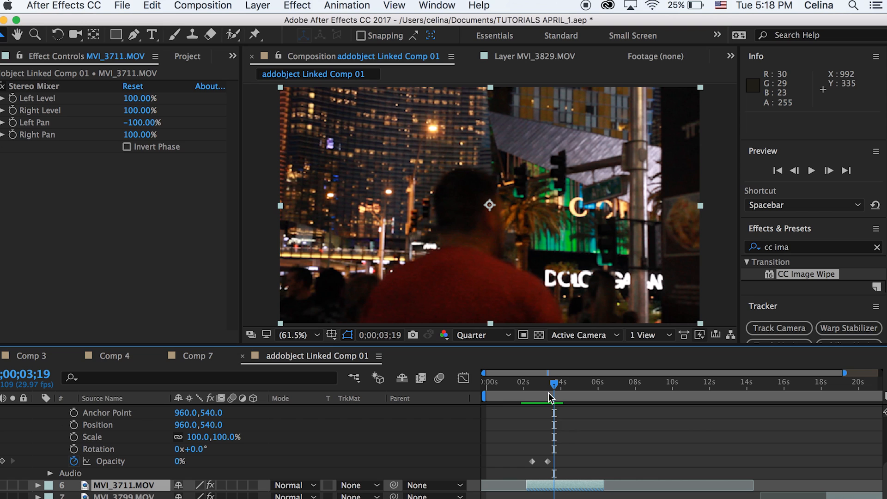
pyautogui.moveTo(242, 485)
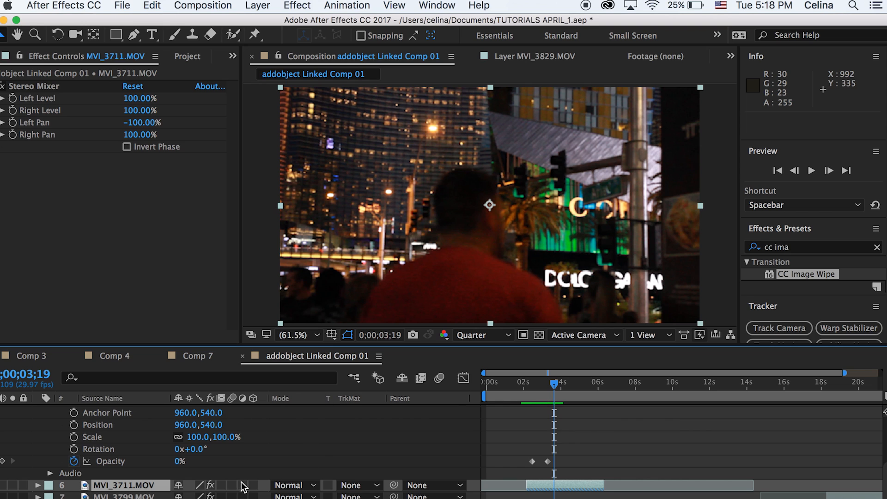
pyautogui.moveTo(226, 488)
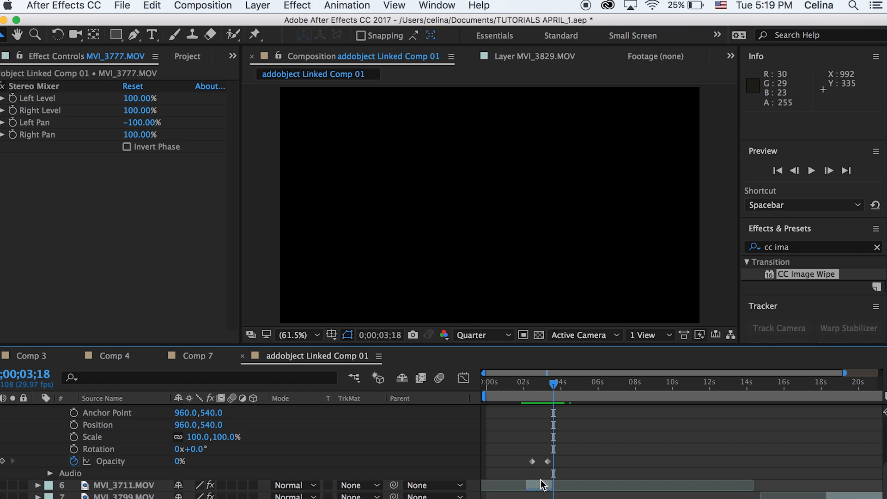
# Time-reverse the duplicated MVI_3711 layer to match the earlier piece.
pyautogui.click(119, 486)
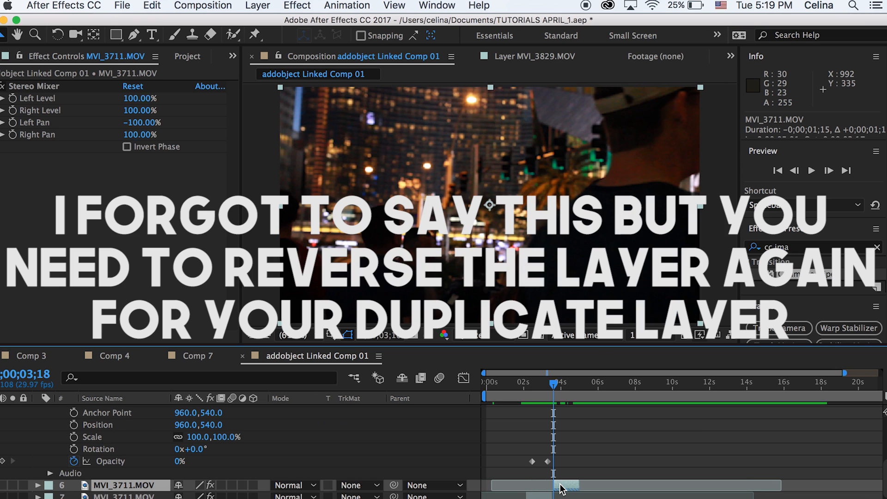
pyautogui.click(257, 6)
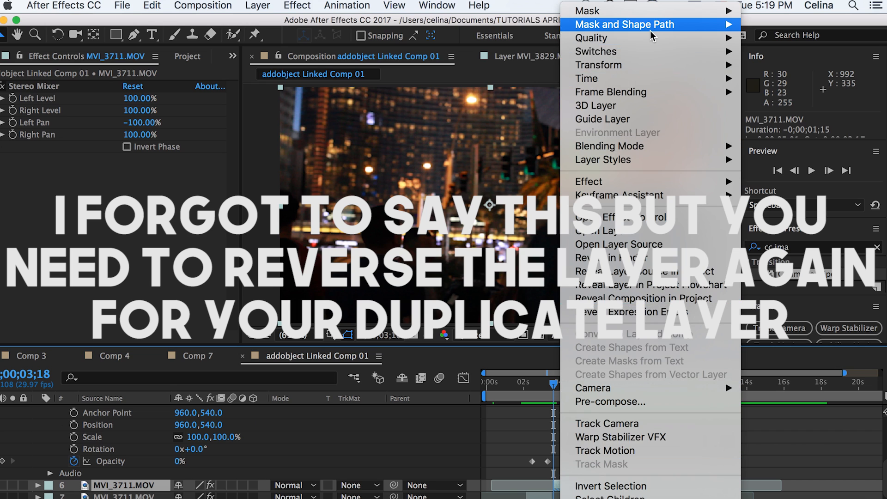
pyautogui.moveTo(589, 79)
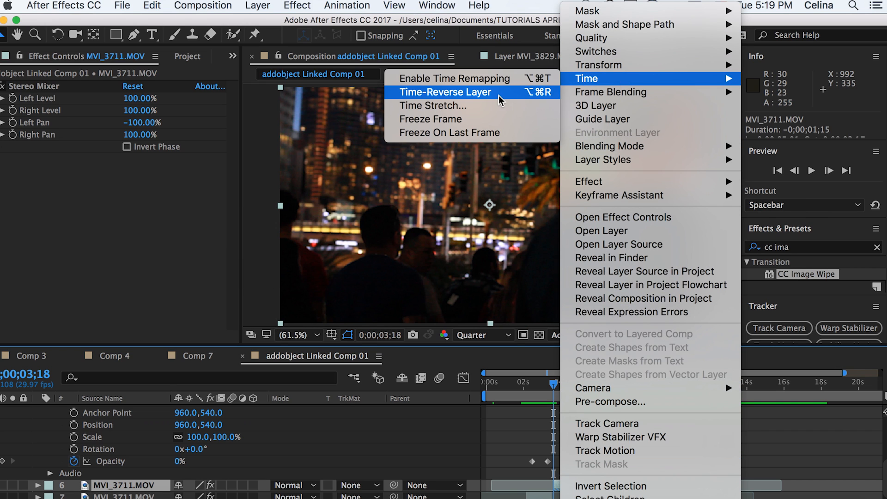
pyautogui.click(445, 91)
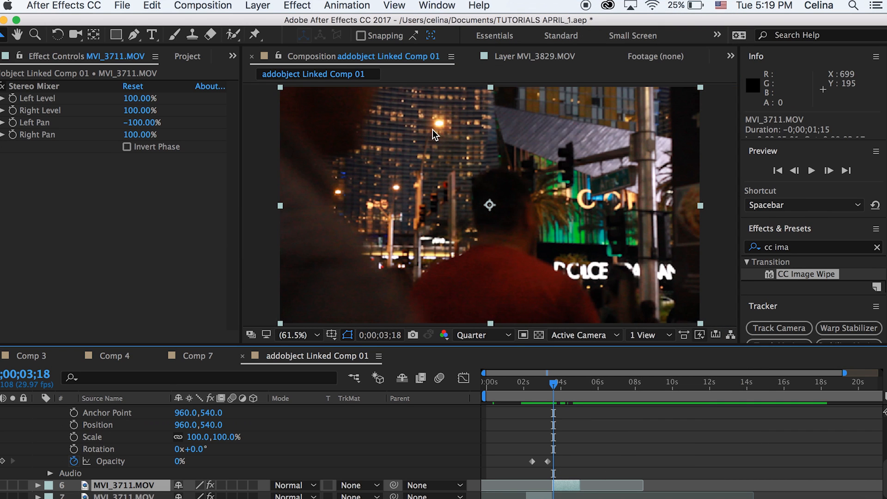
pyautogui.moveTo(557, 396)
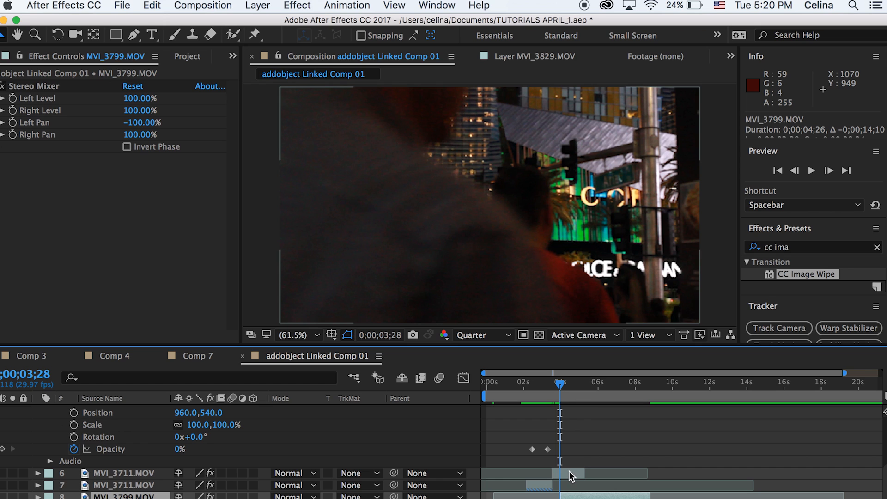
# Draw masks on the reversed MVI_3711 layer with the Pen tool and reveal its mask properties.
pyautogui.click(130, 473)
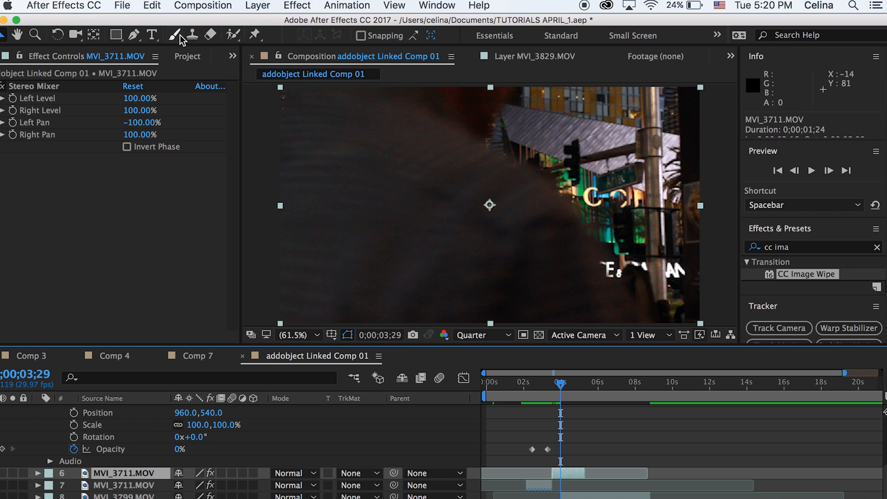
pyautogui.click(134, 36)
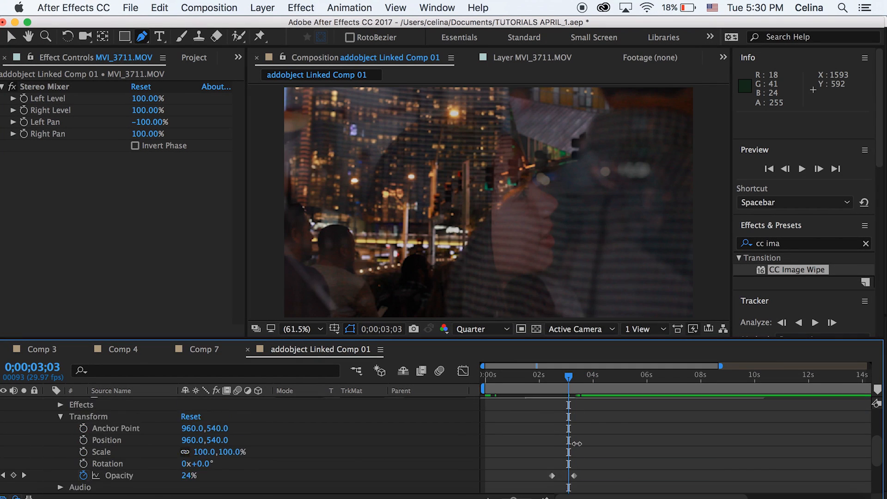
pyautogui.press('space')
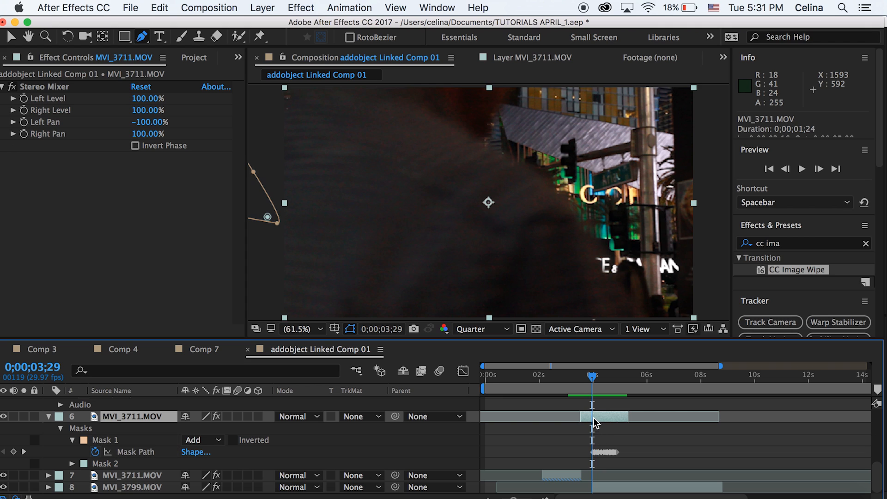
pyautogui.moveTo(243, 420)
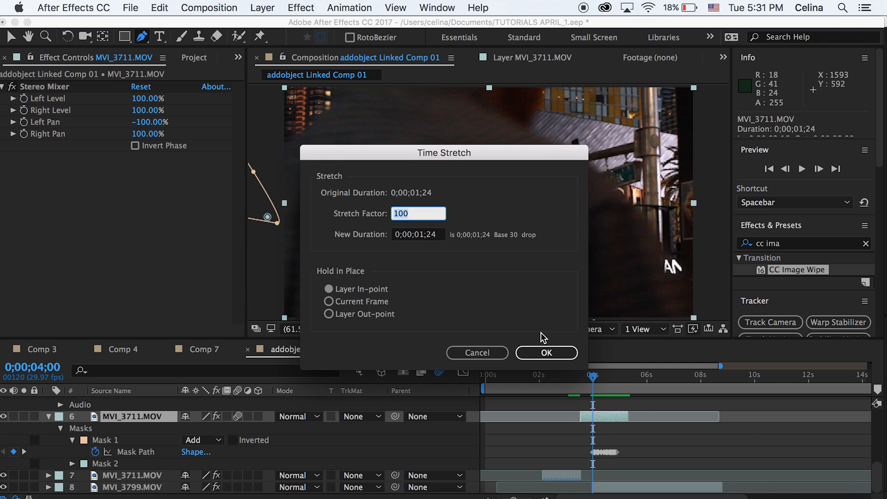
# Confirm the Time Stretch duration on the reversed masked clip and preview it with motion blur.
pyautogui.click(546, 352)
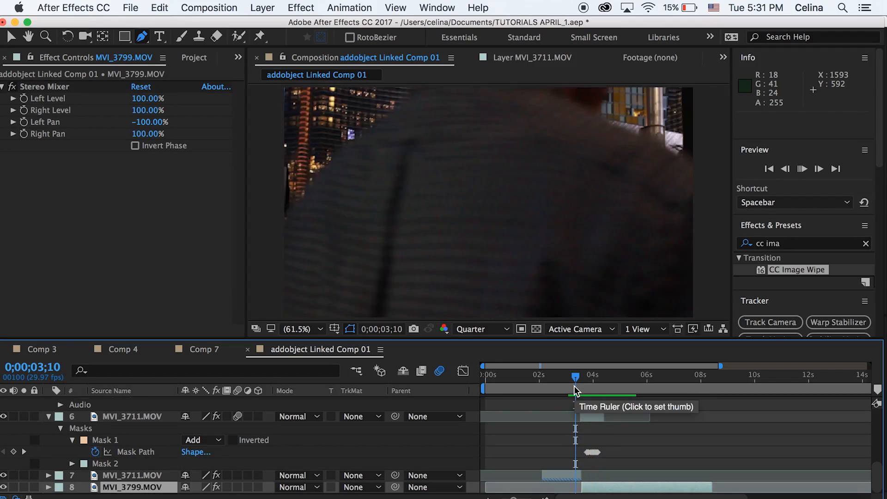
pyautogui.press('space')
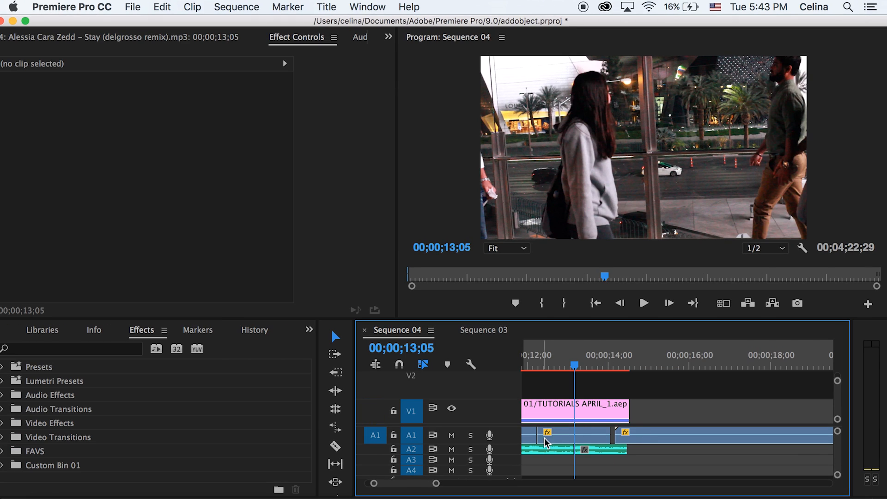
pyautogui.moveTo(573, 362)
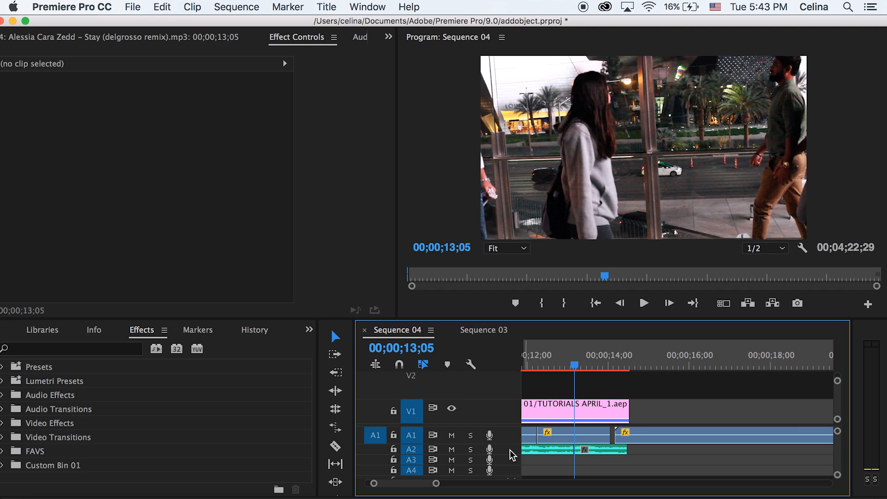
# Expand track A2, select the song's final section and park the playhead at its edit point.
pyautogui.click(575, 367)
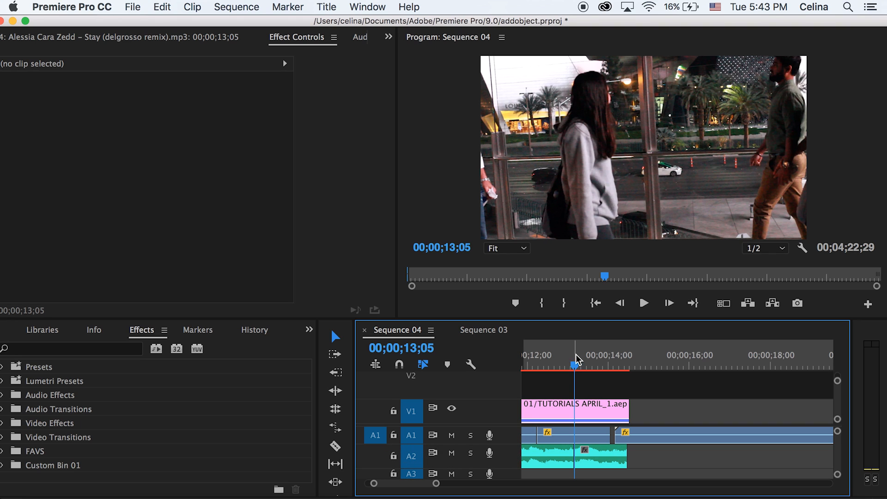
pyautogui.moveTo(591, 418)
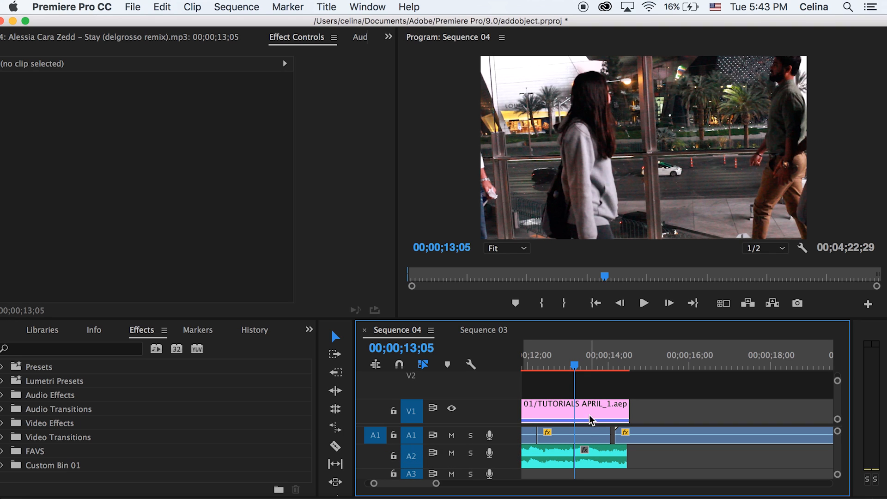
pyautogui.click(600, 456)
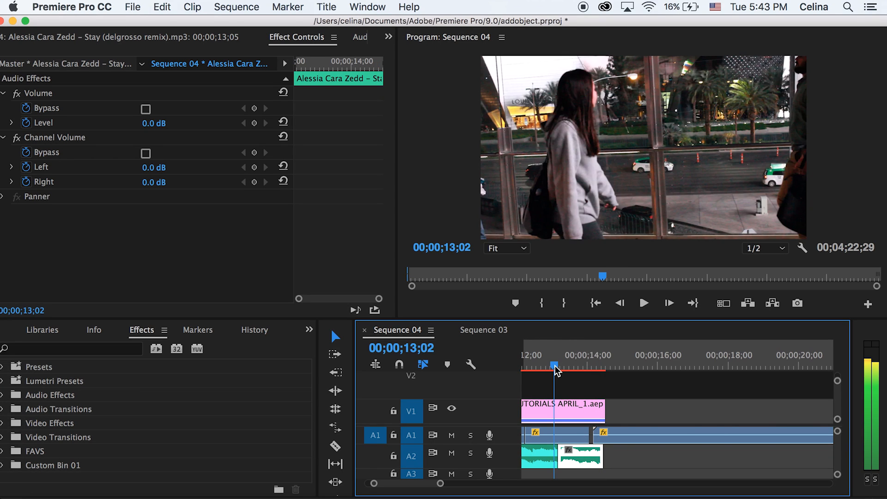
pyautogui.click(557, 365)
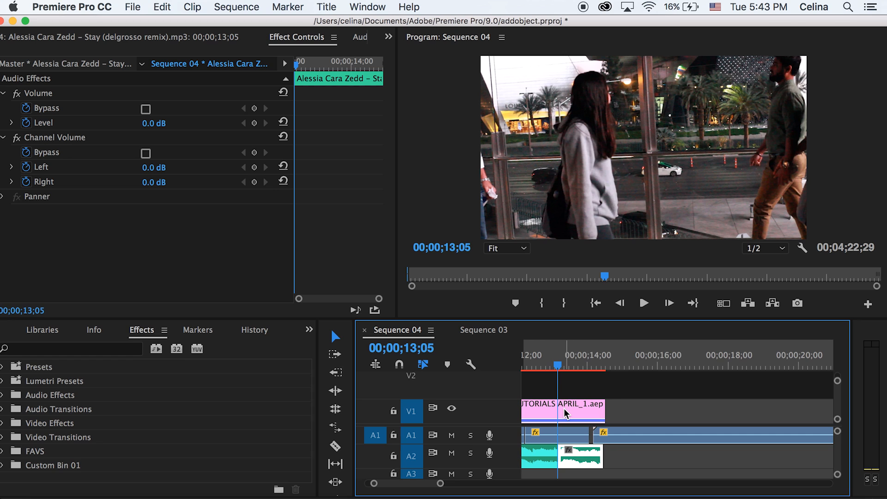
# Find the Lowpass effect ('low'), apply it to the final music piece and preview the muffled sound.
pyautogui.write('lowpass')
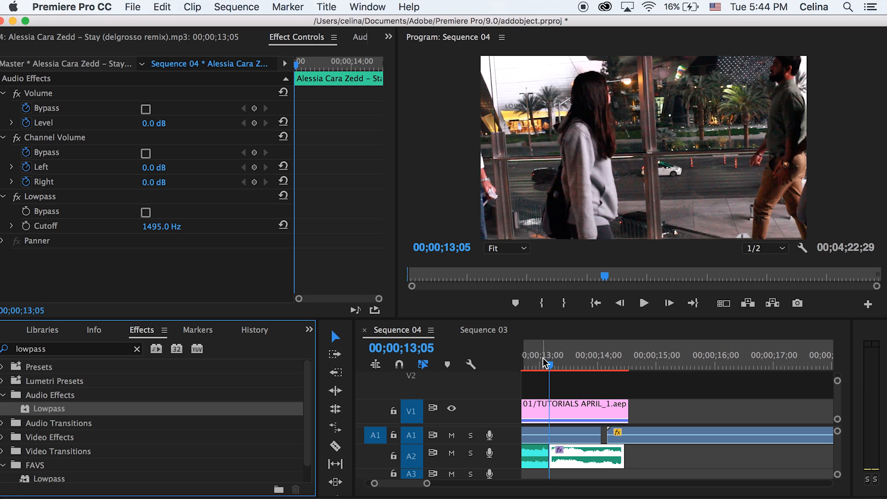
pyautogui.click(643, 304)
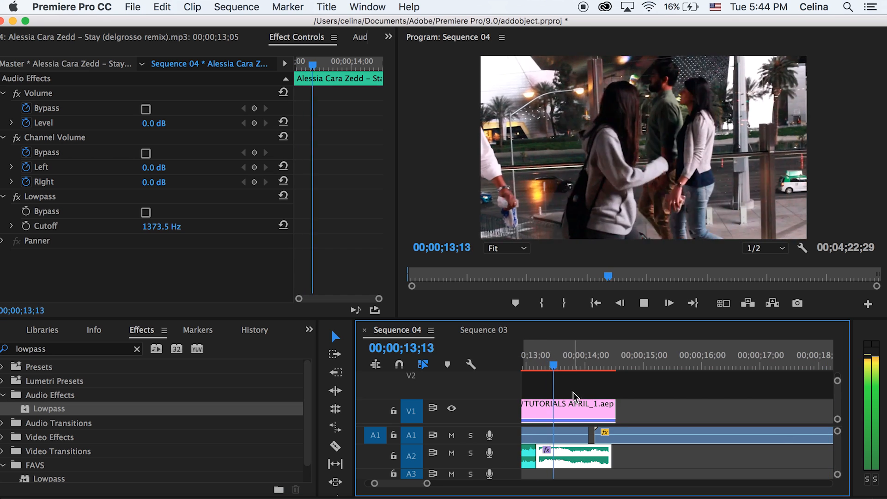
pyautogui.click(523, 366)
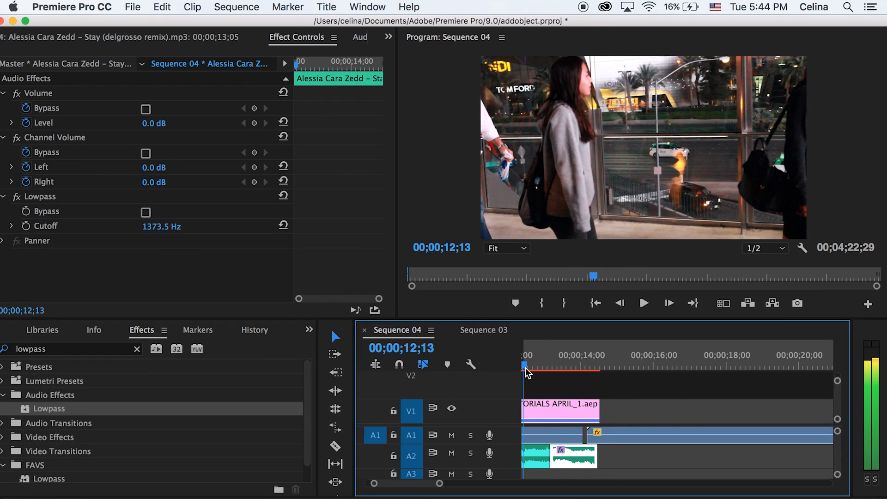
pyautogui.click(643, 303)
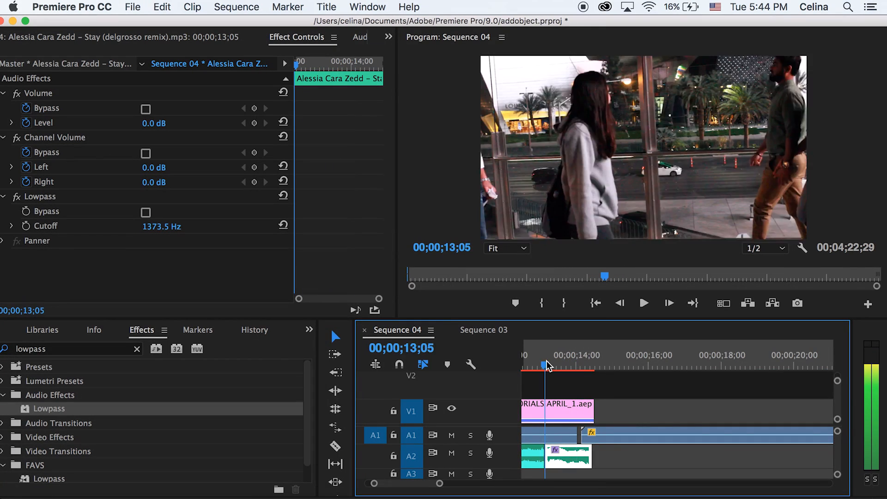
pyautogui.click(643, 303)
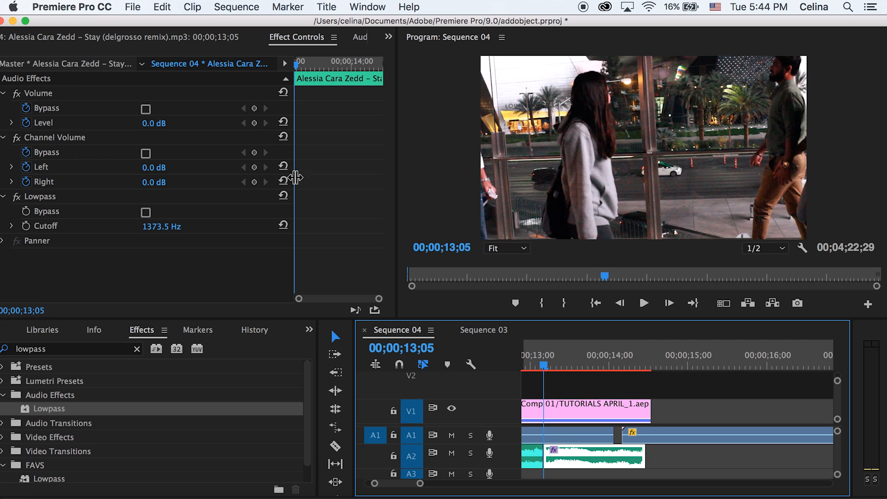
pyautogui.moveTo(561, 471)
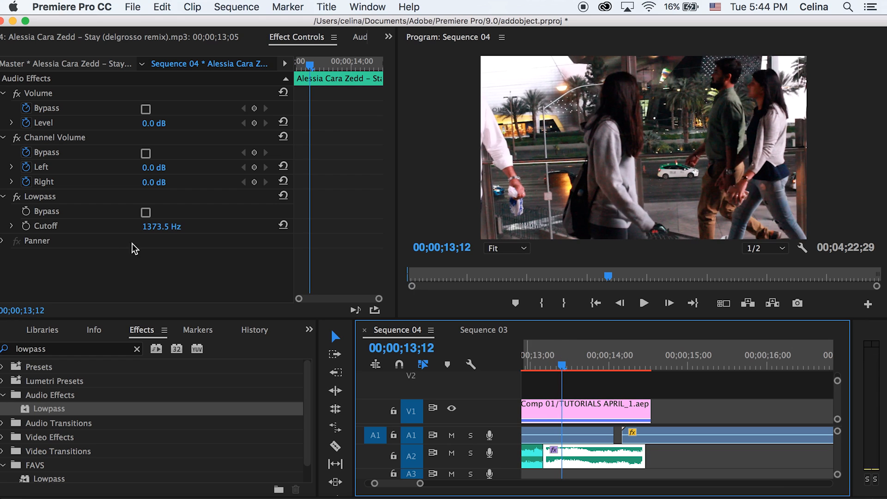
# Keyframe the Lowpass Cutoff from about 2878 Hz down to 1373.5 Hz across the section.
pyautogui.click(26, 226)
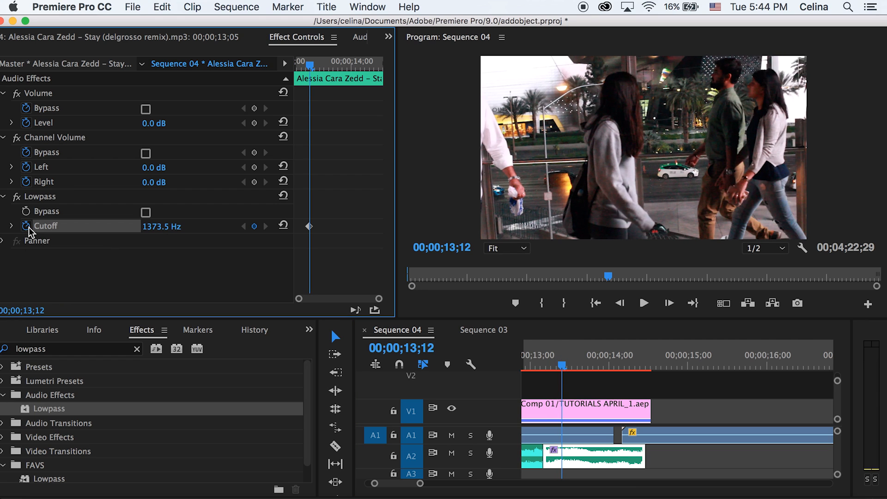
pyautogui.moveTo(317, 206)
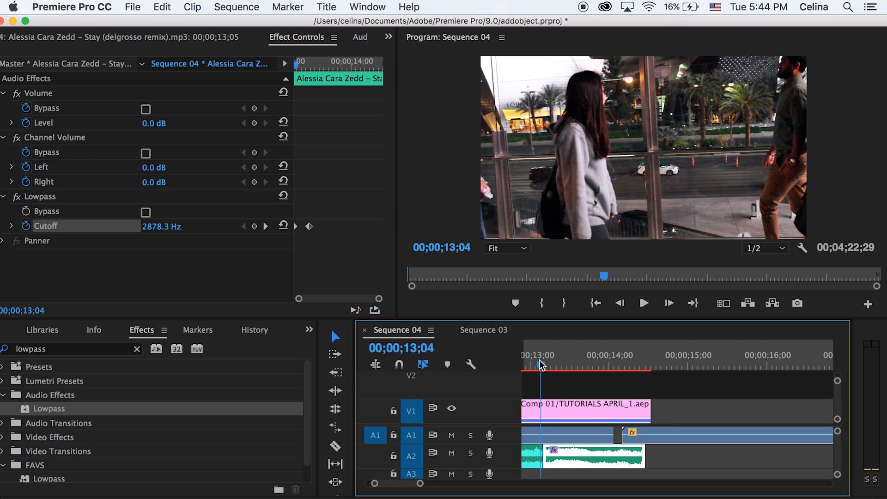
pyautogui.click(643, 303)
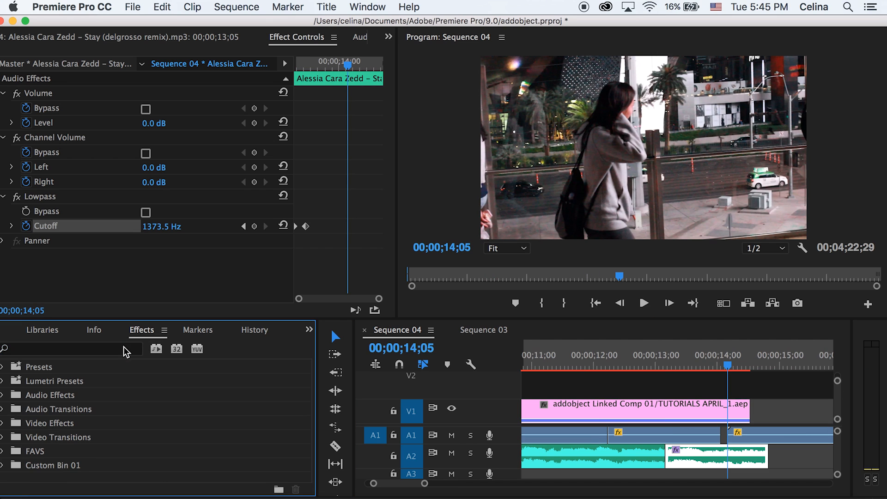
# Add a Constant Gain crossfade ('const') between the two music pieces, preview it and save.
pyautogui.write('const')
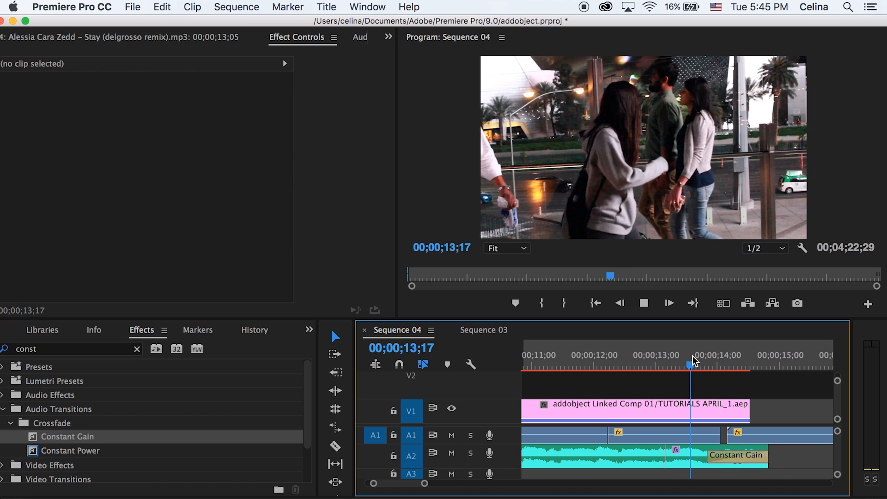
pyautogui.click(662, 365)
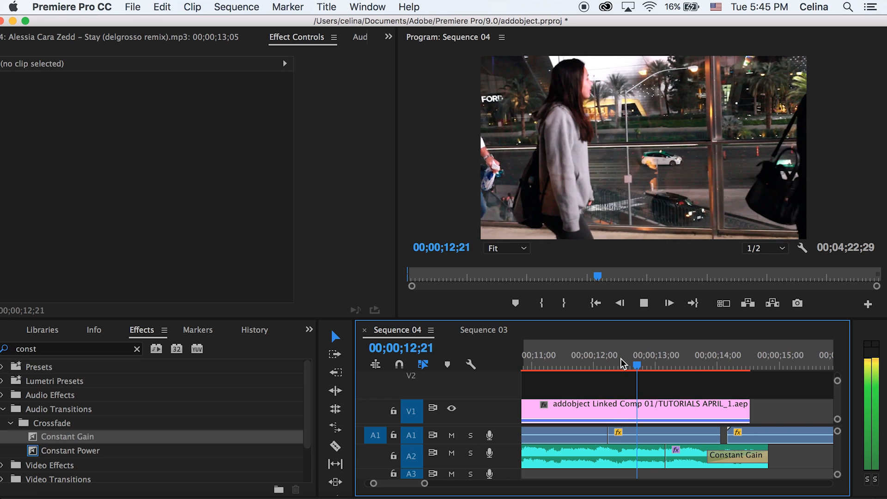
pyautogui.press('cmd+s')
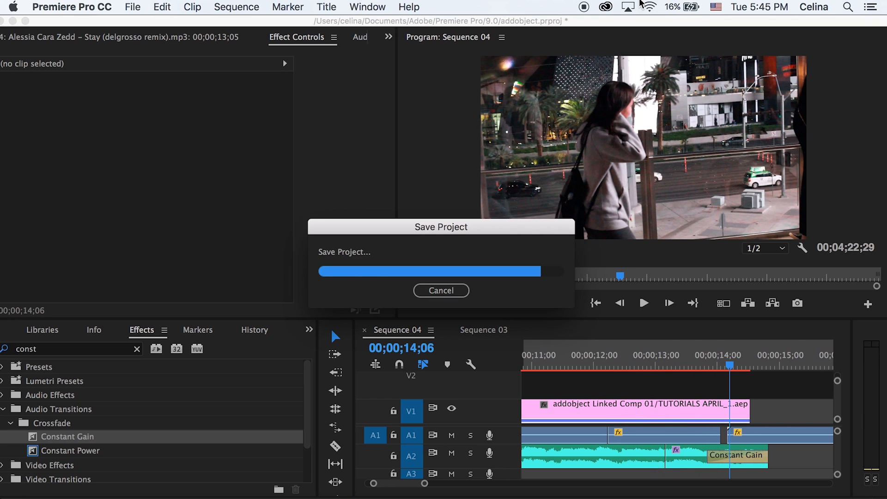